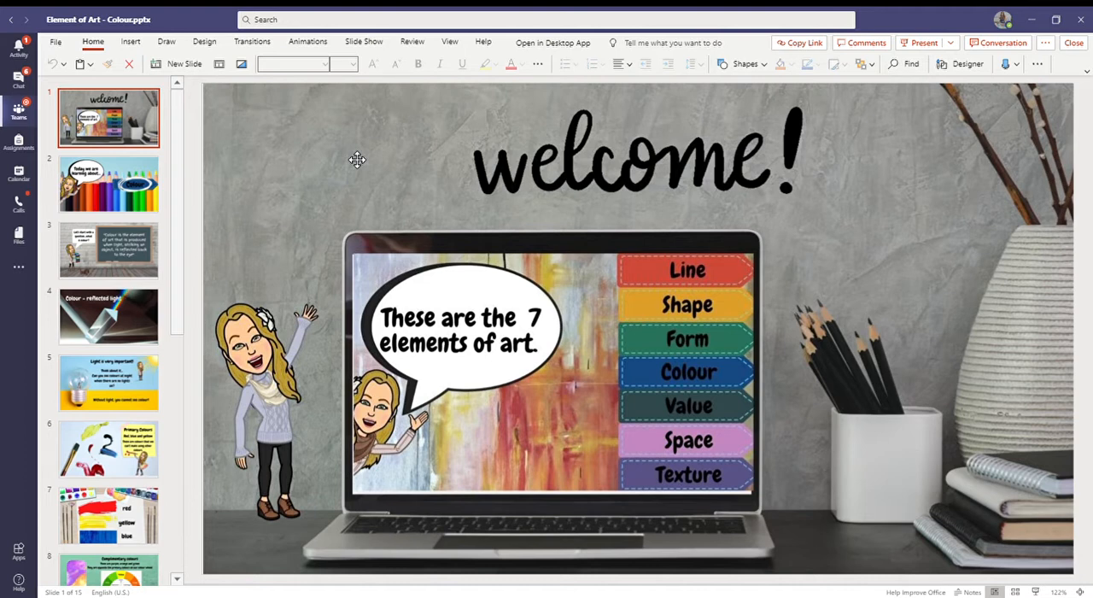
mouse_move(734, 282)
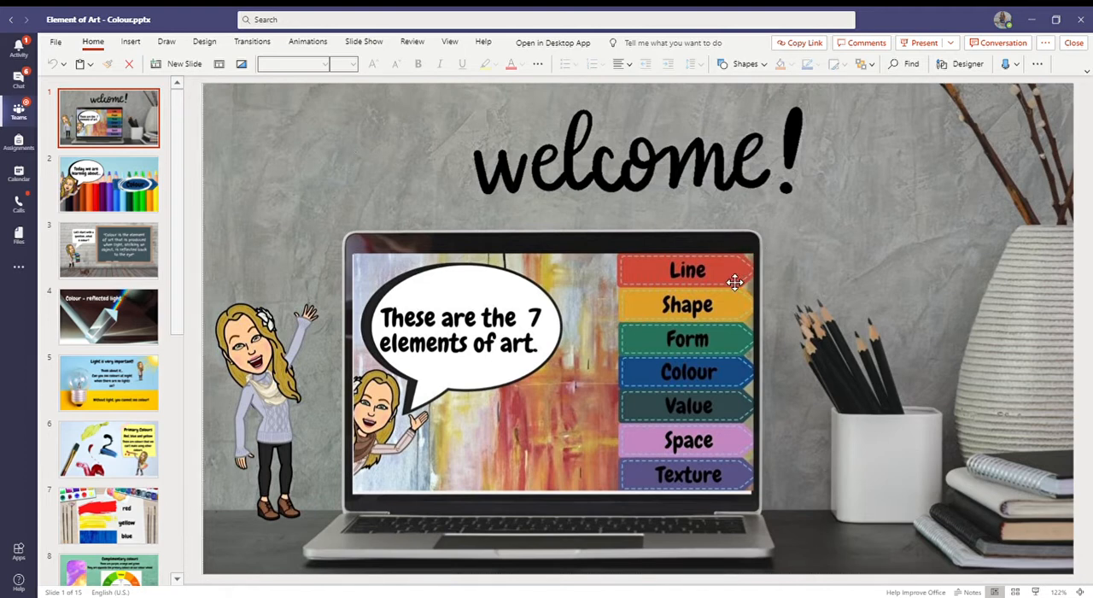
mouse_move(743, 348)
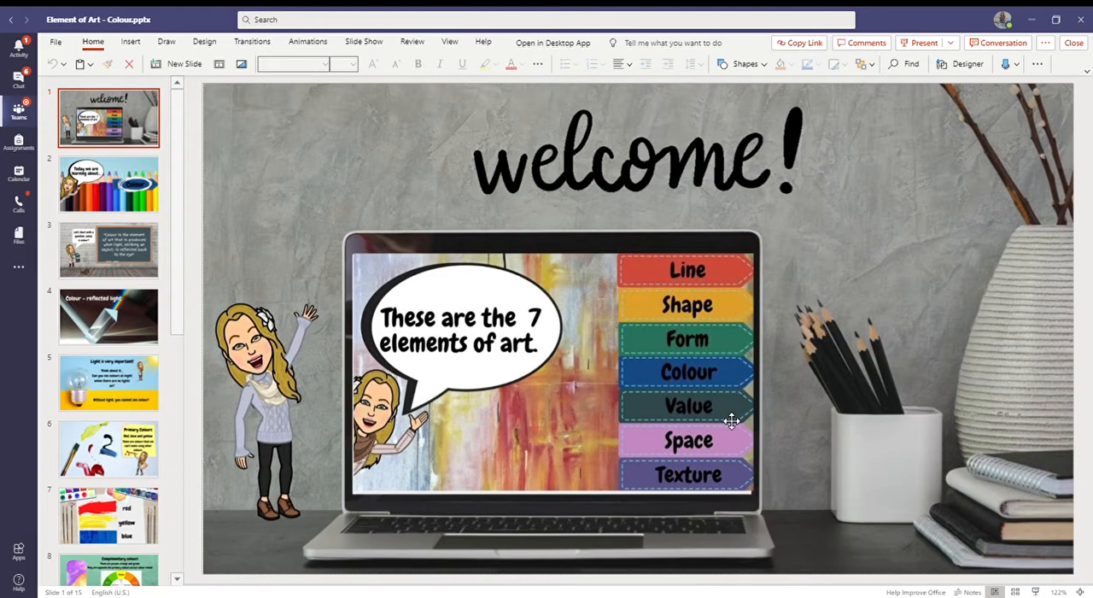
mouse_move(742, 491)
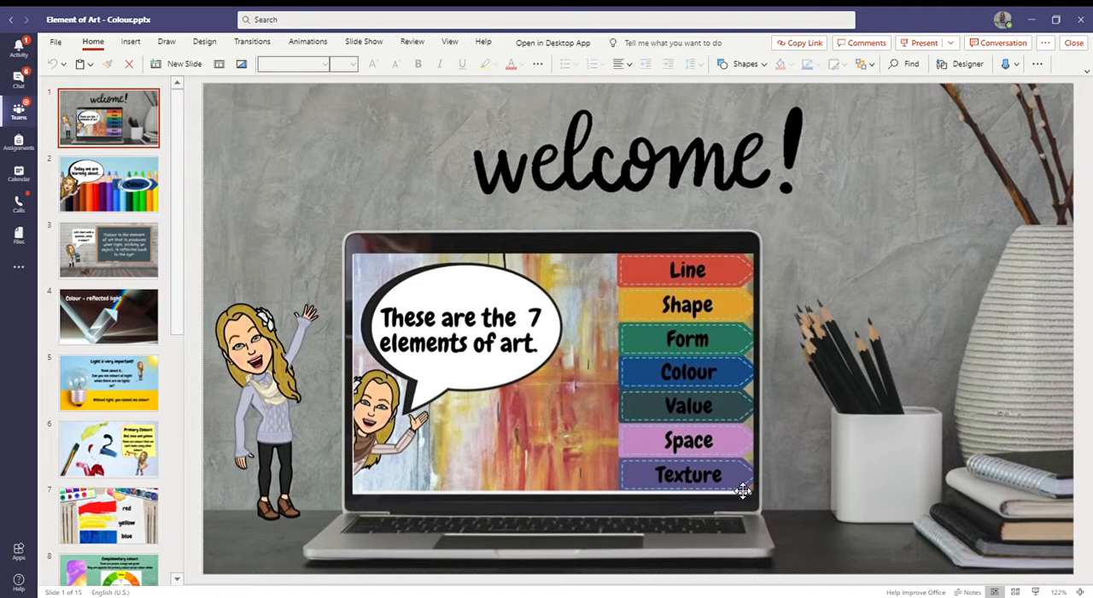
mouse_move(745, 382)
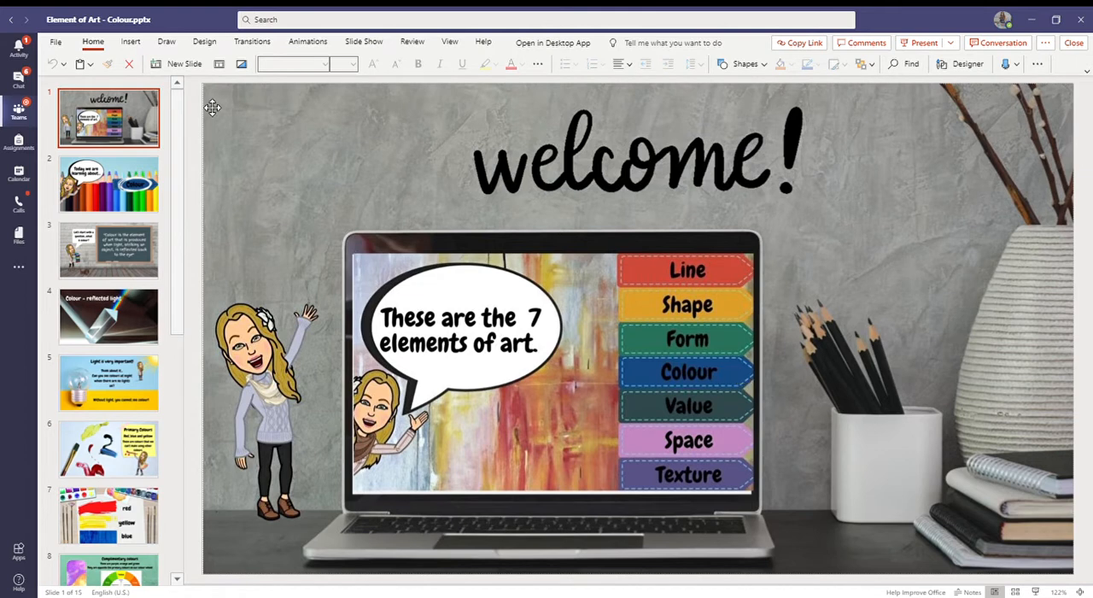
Step: Show slide 2, 'Today we are learning about… Colour'
left_click(109, 184)
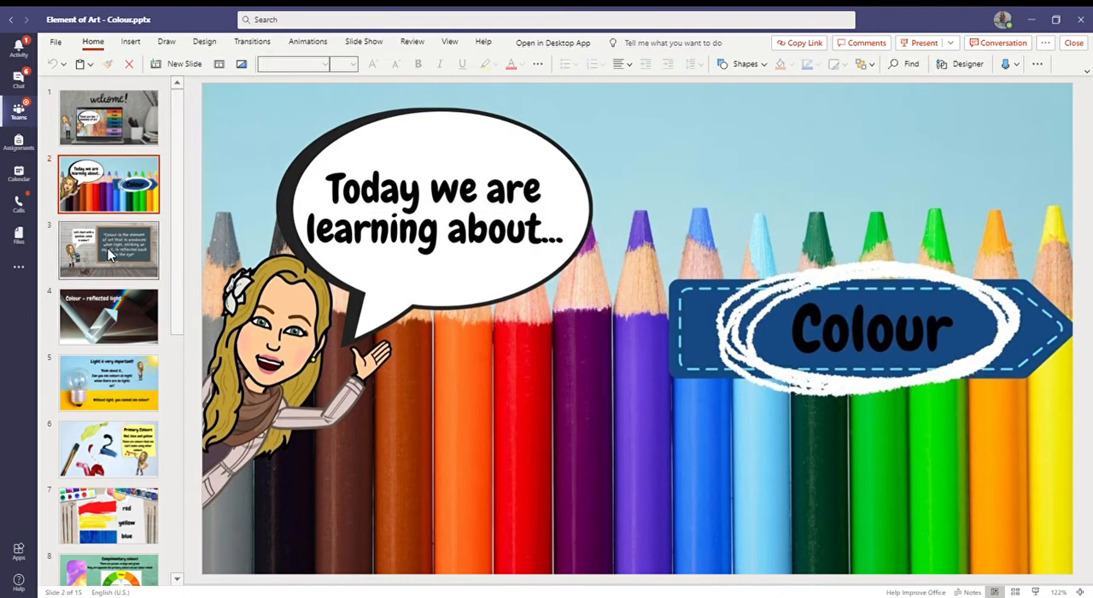
Step: Show slide 3 defining colour, then slide 4, 'Colour = reflected light'
left_click(108, 250)
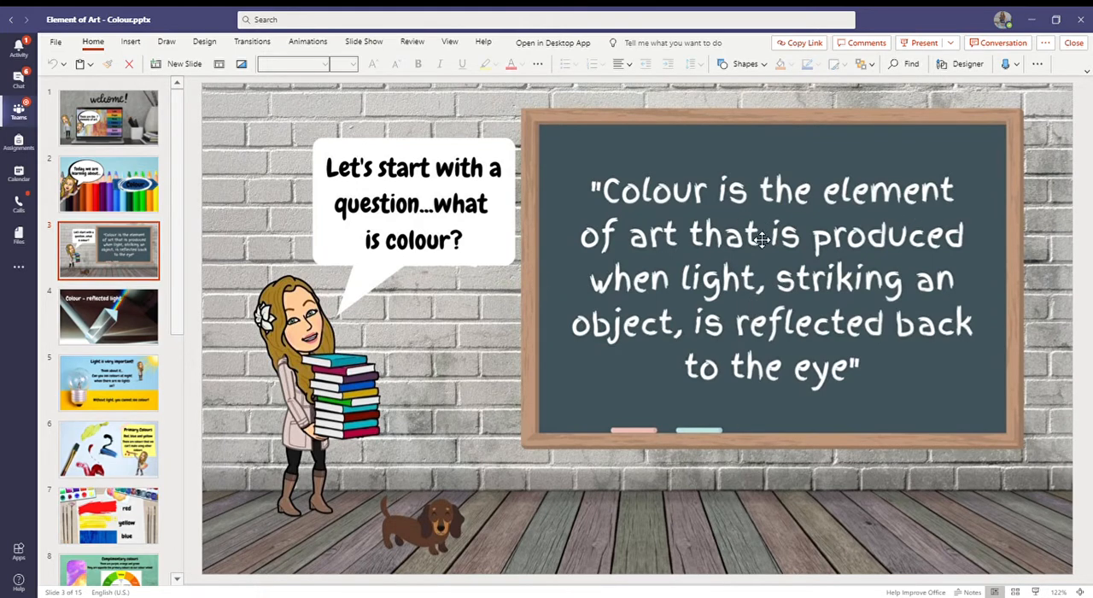
mouse_move(851, 309)
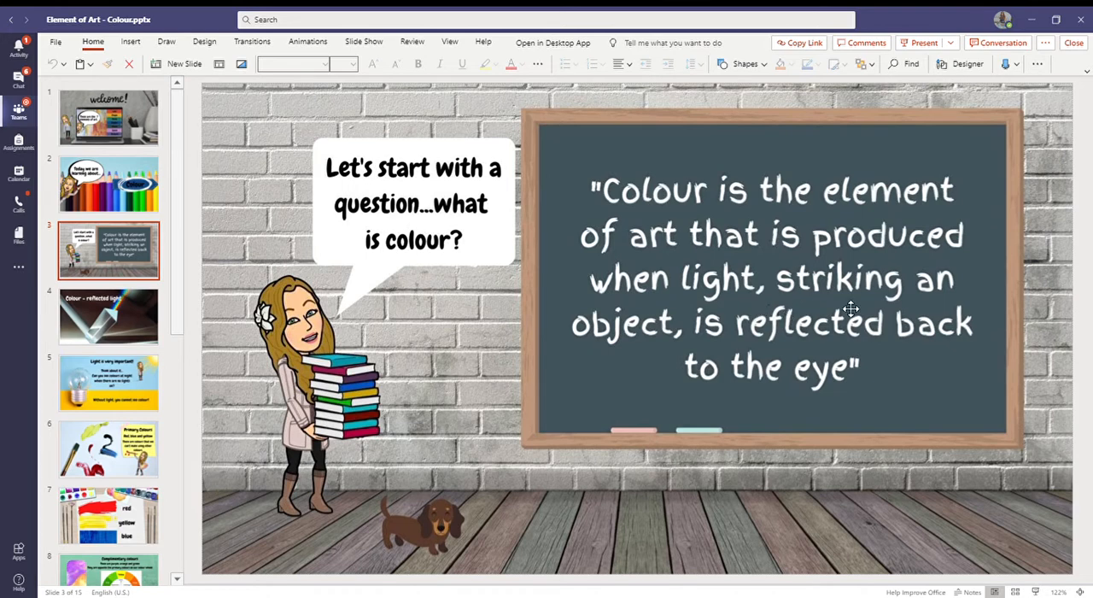
mouse_move(933, 338)
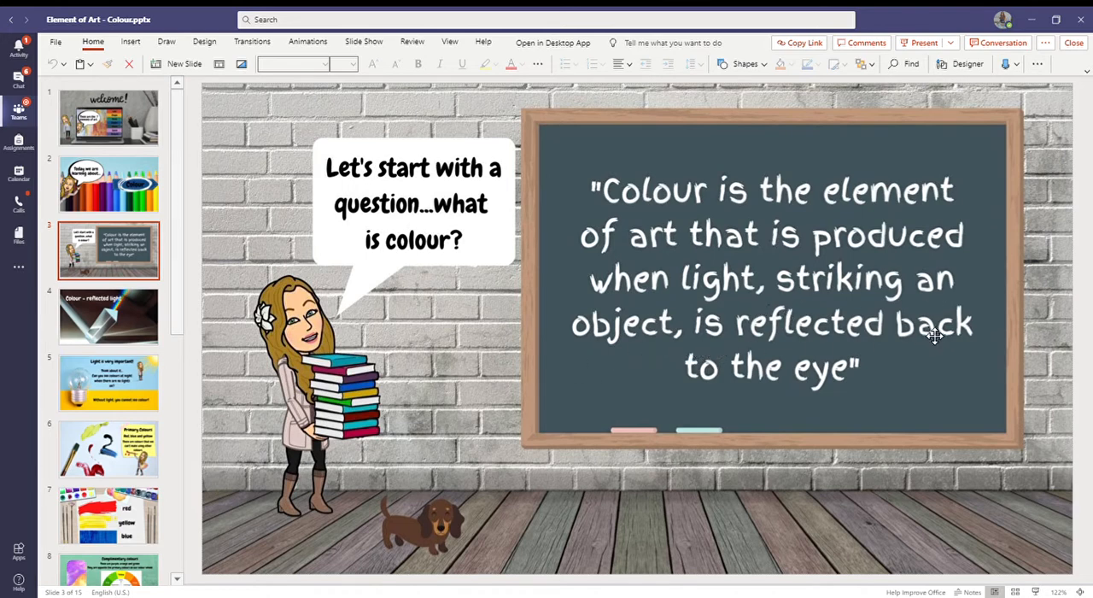
mouse_move(873, 375)
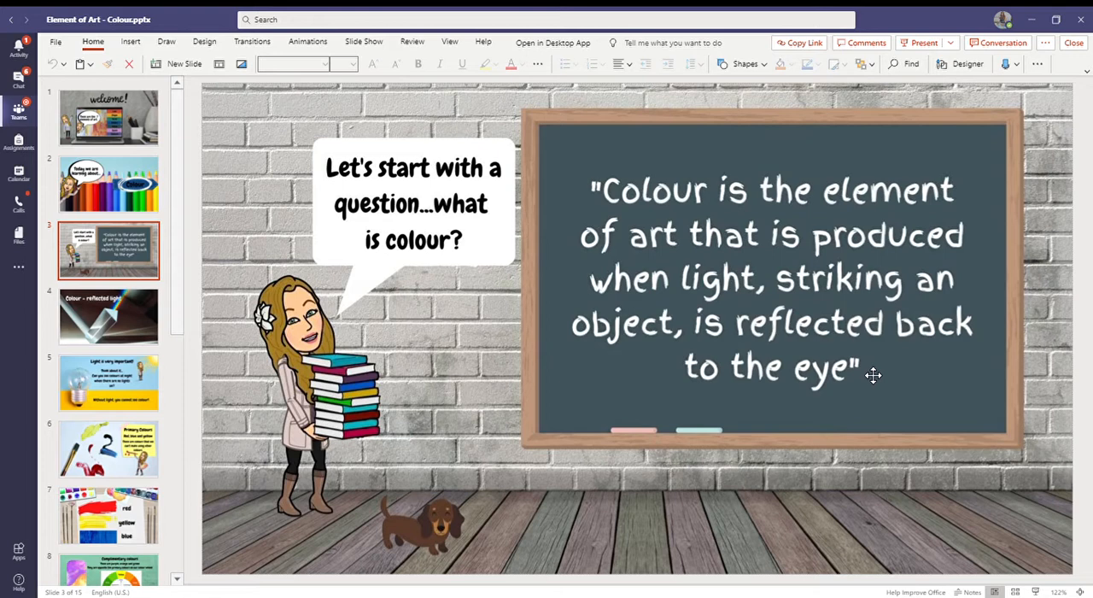
mouse_move(125, 326)
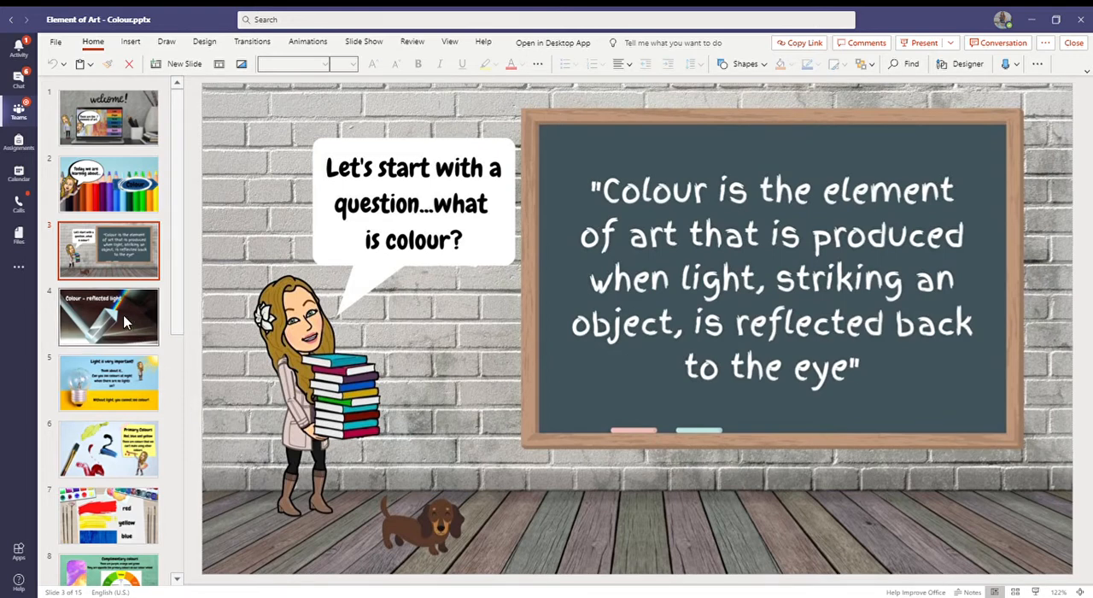
left_click(109, 317)
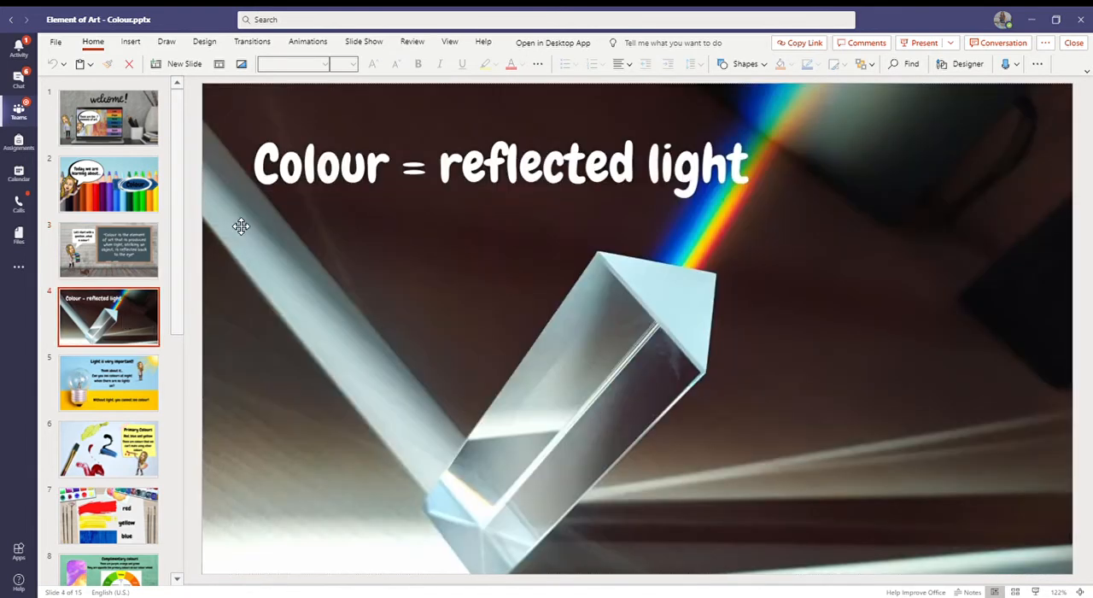
mouse_move(634, 318)
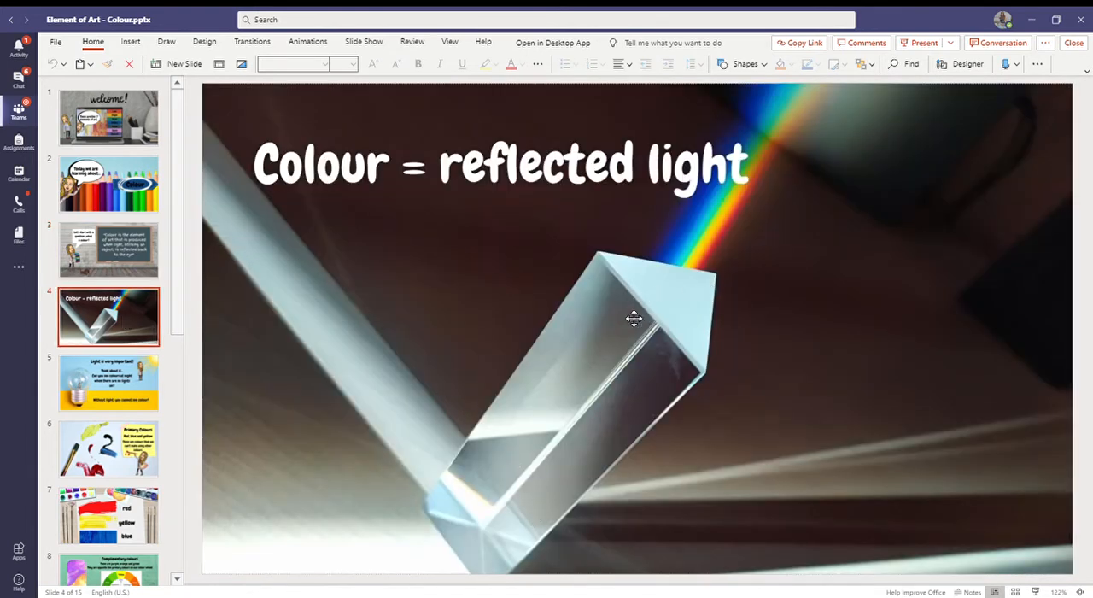
mouse_move(843, 75)
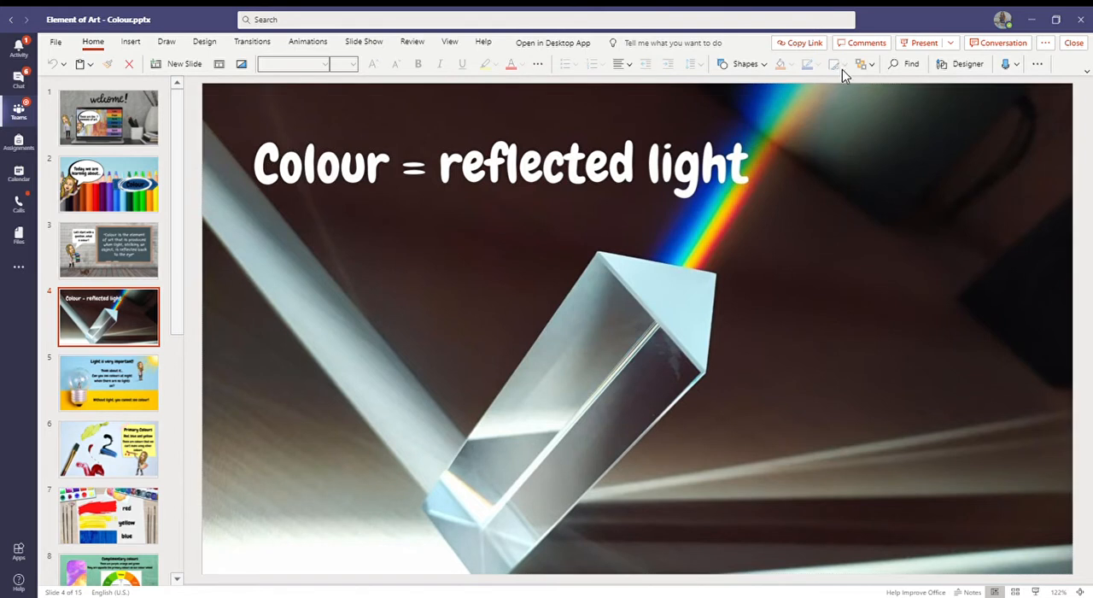
mouse_move(754, 275)
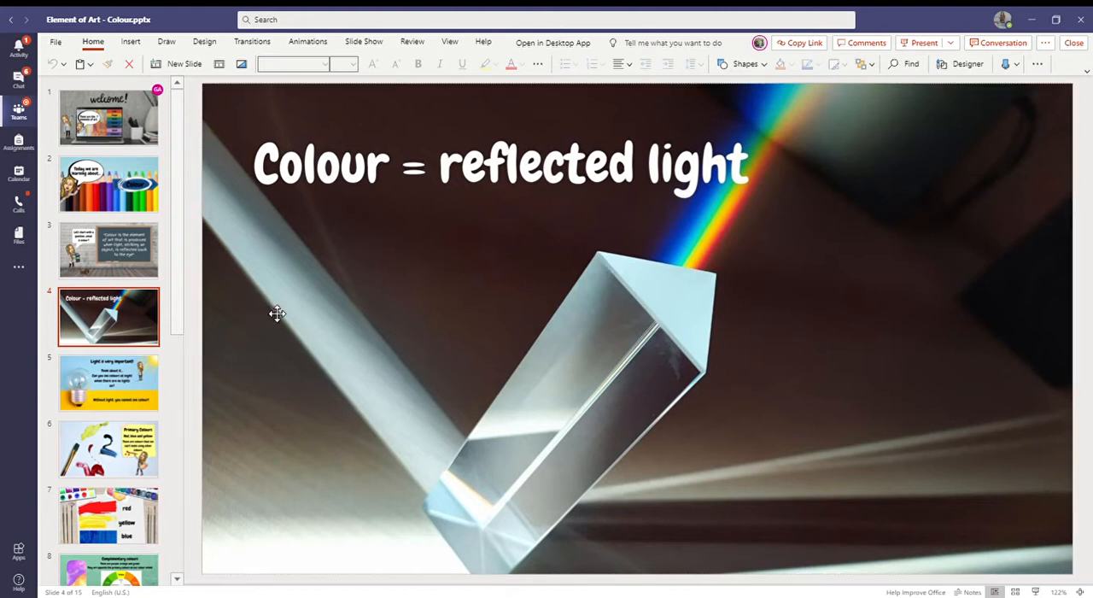
mouse_move(187, 311)
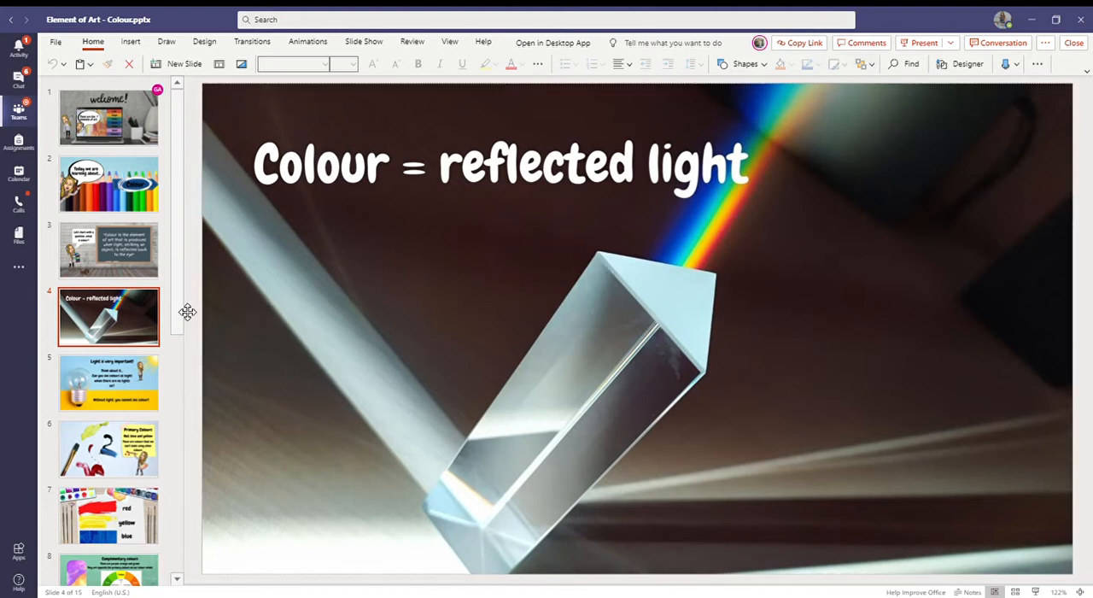
Step: Show slides 5 and 6, then slide 7 with the red, yellow and blue paint swatches
left_click(108, 382)
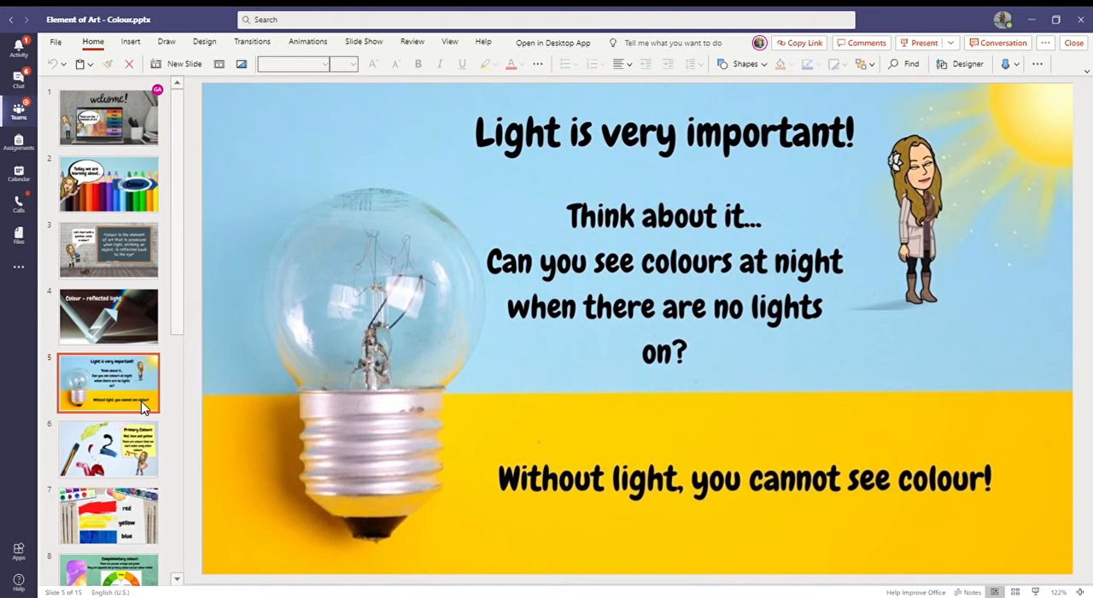
mouse_move(3, 511)
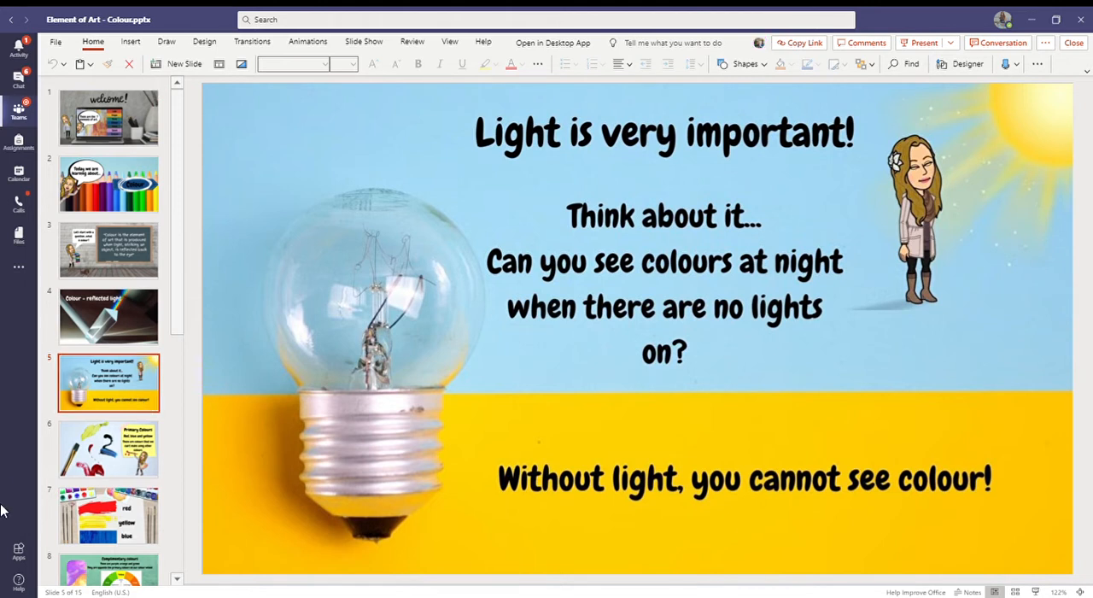
mouse_move(126, 448)
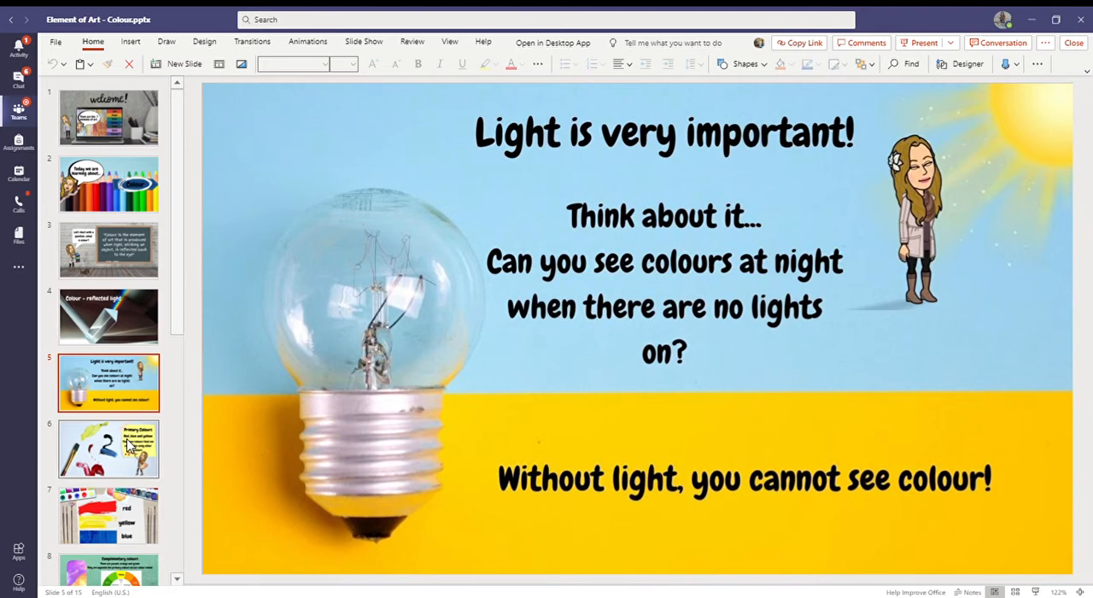
left_click(109, 450)
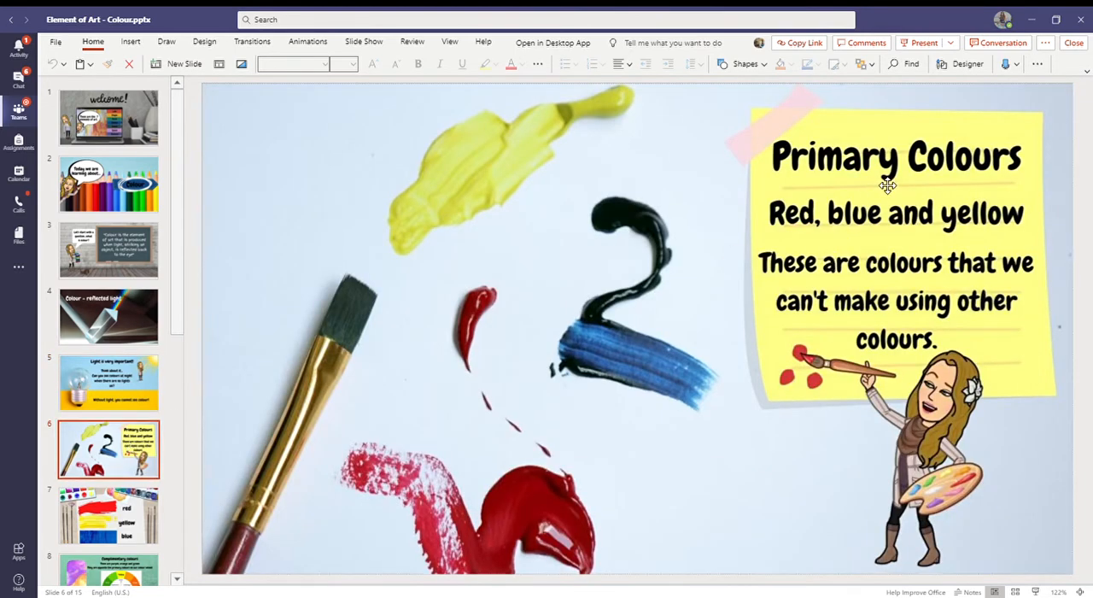
mouse_move(452, 135)
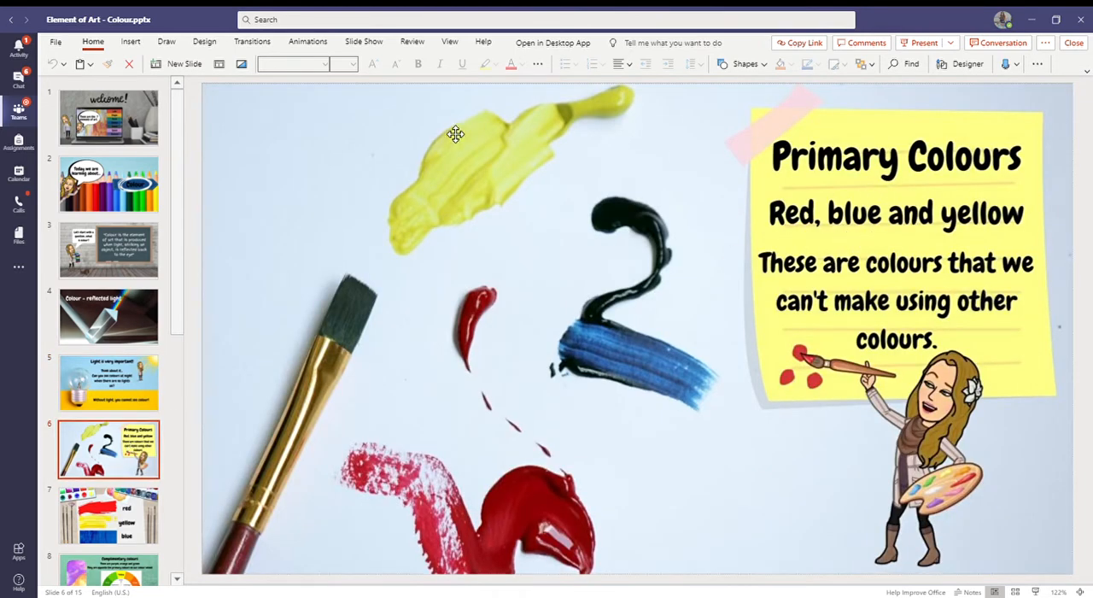
mouse_move(471, 122)
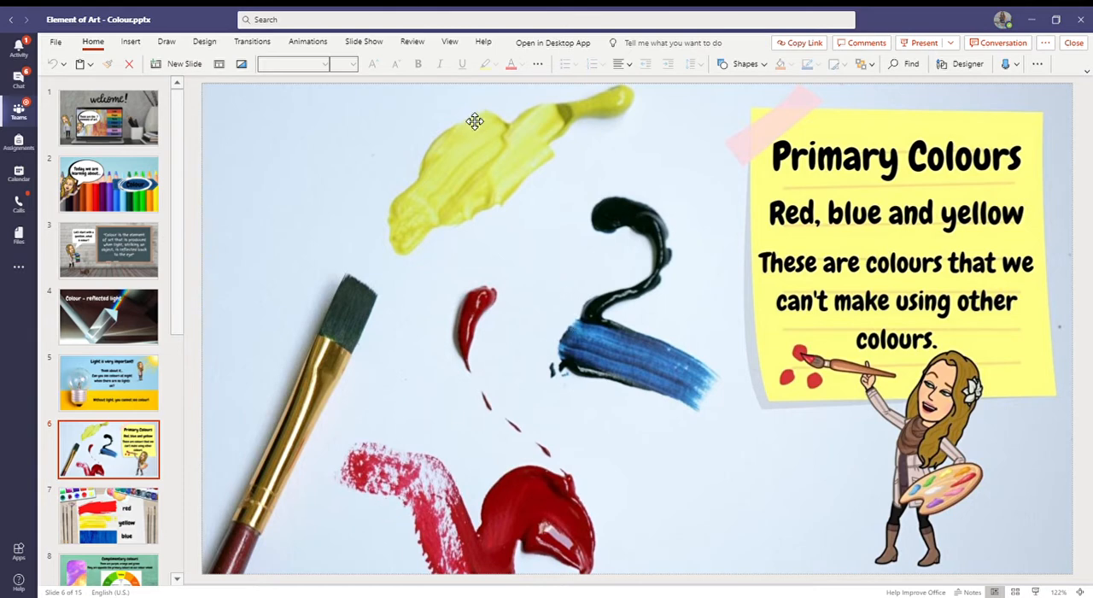
mouse_move(752, 189)
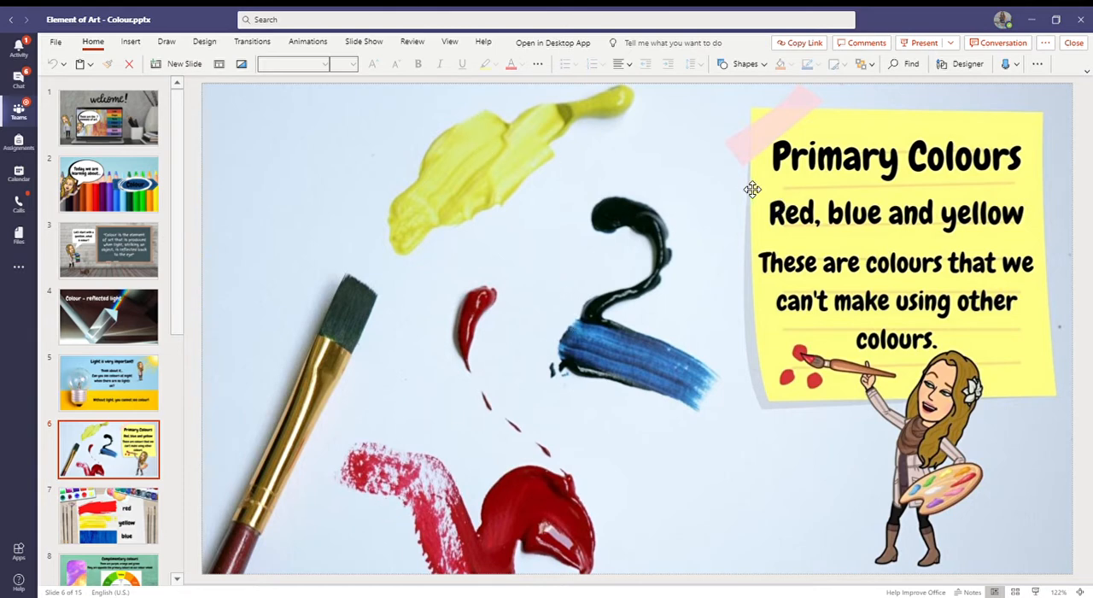
mouse_move(749, 187)
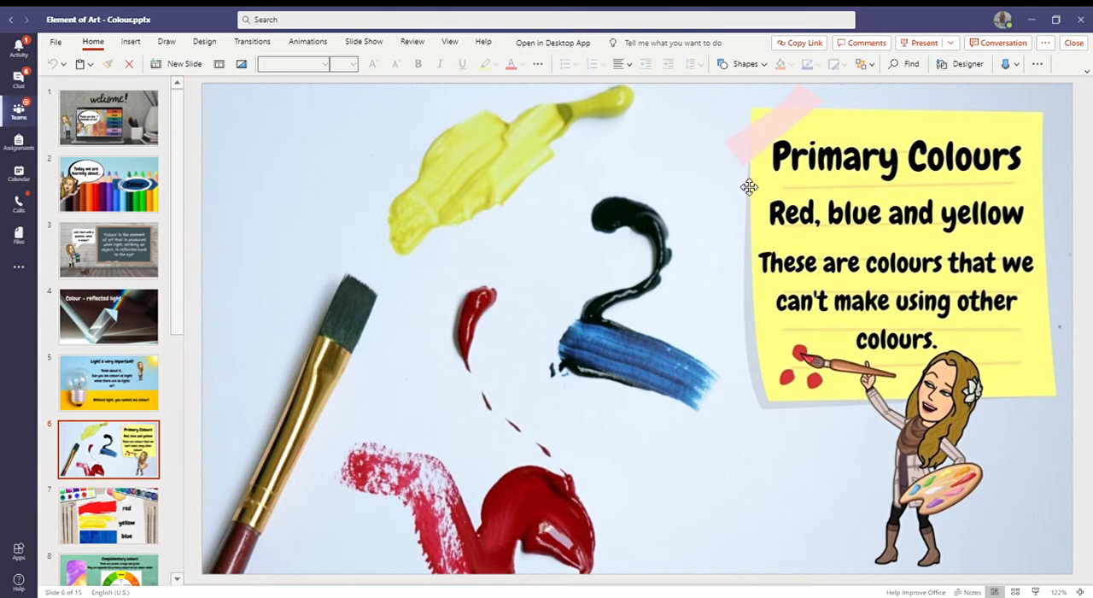
mouse_move(477, 184)
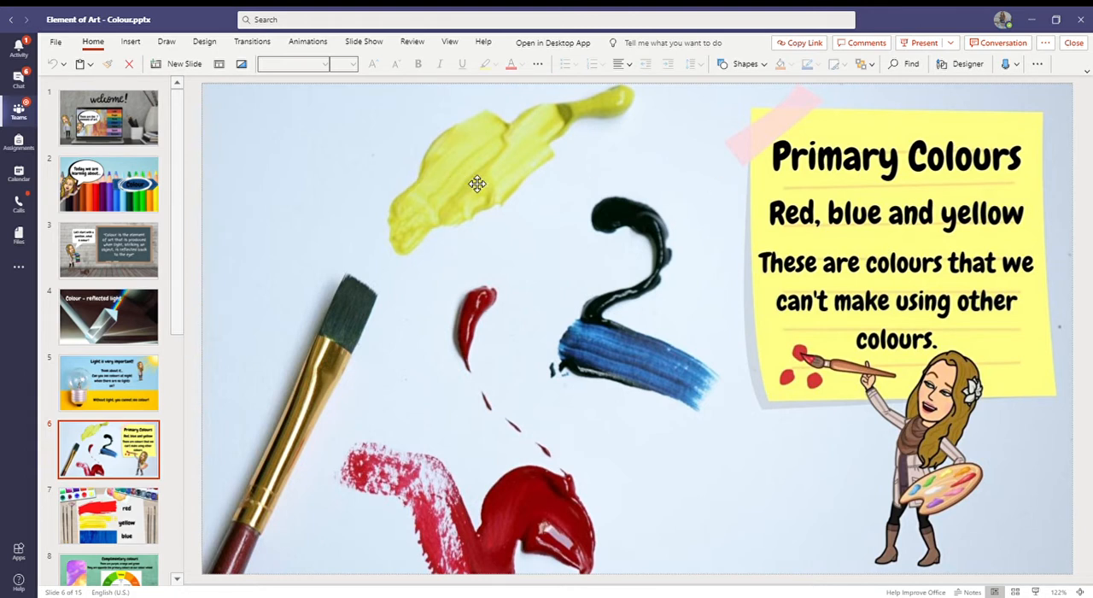
mouse_move(442, 242)
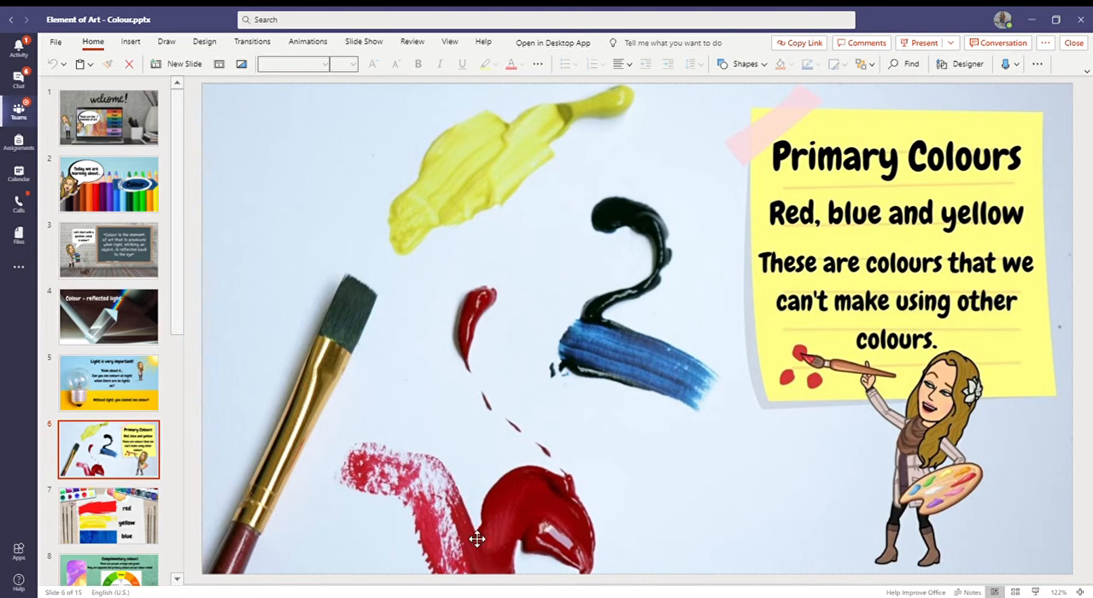
left_click(108, 515)
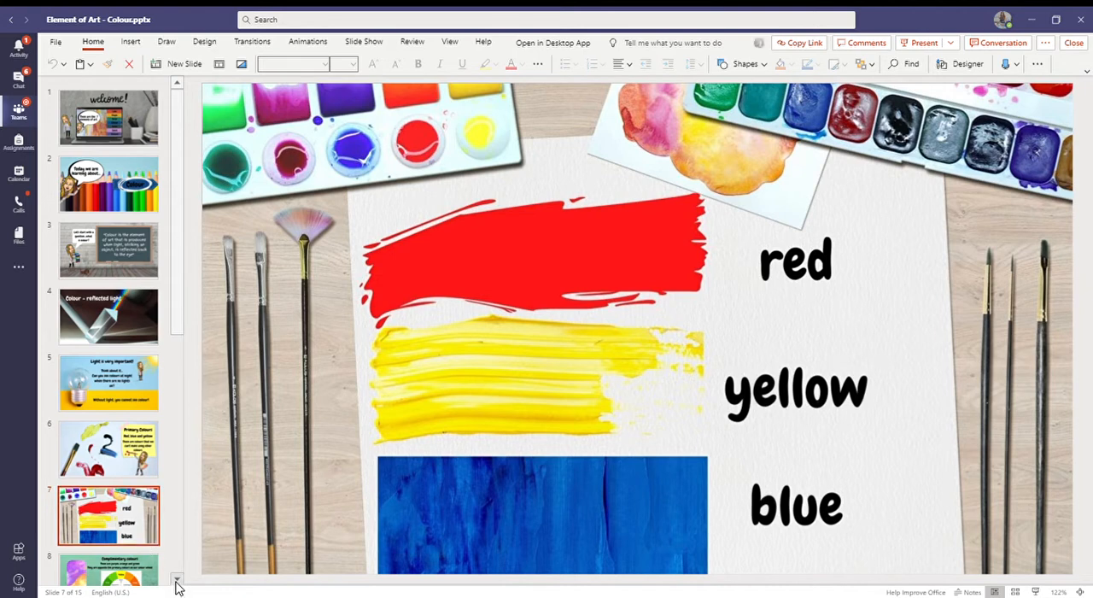
scroll("down", 3)
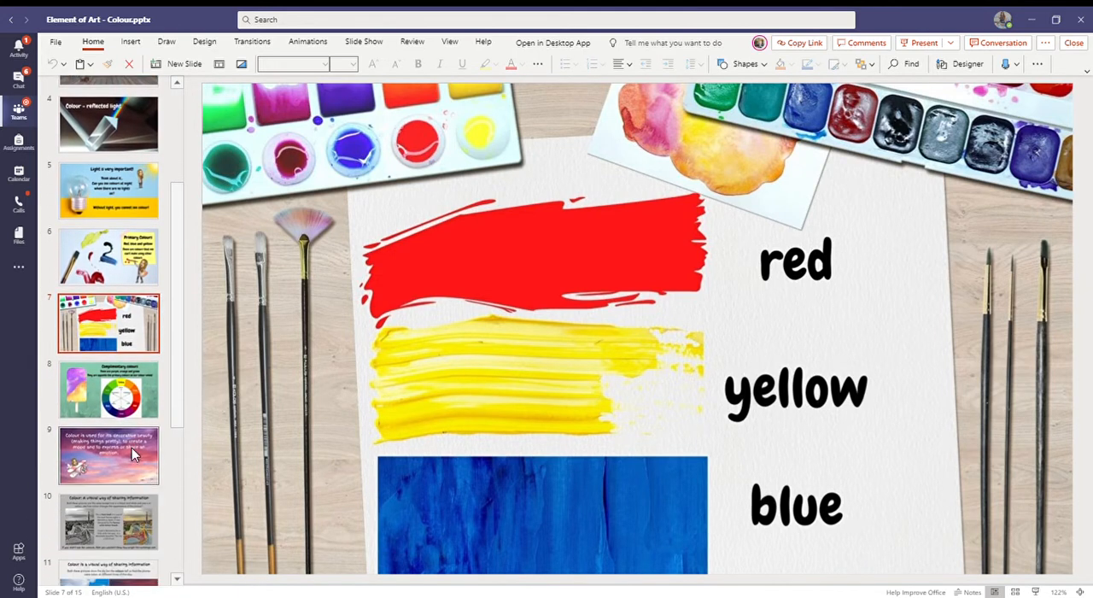
left_click(108, 389)
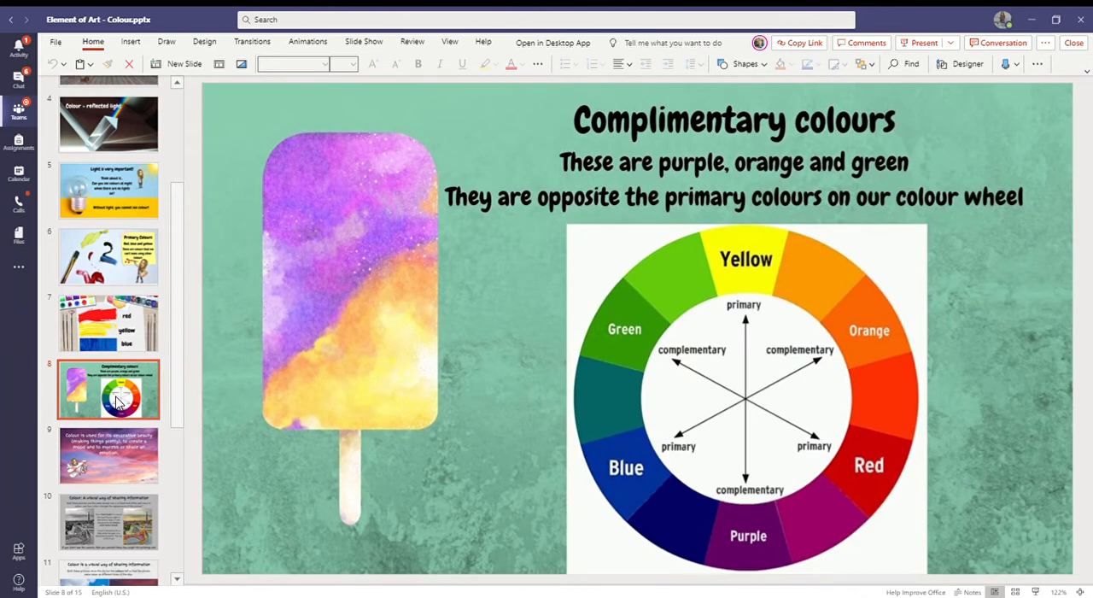
mouse_move(855, 444)
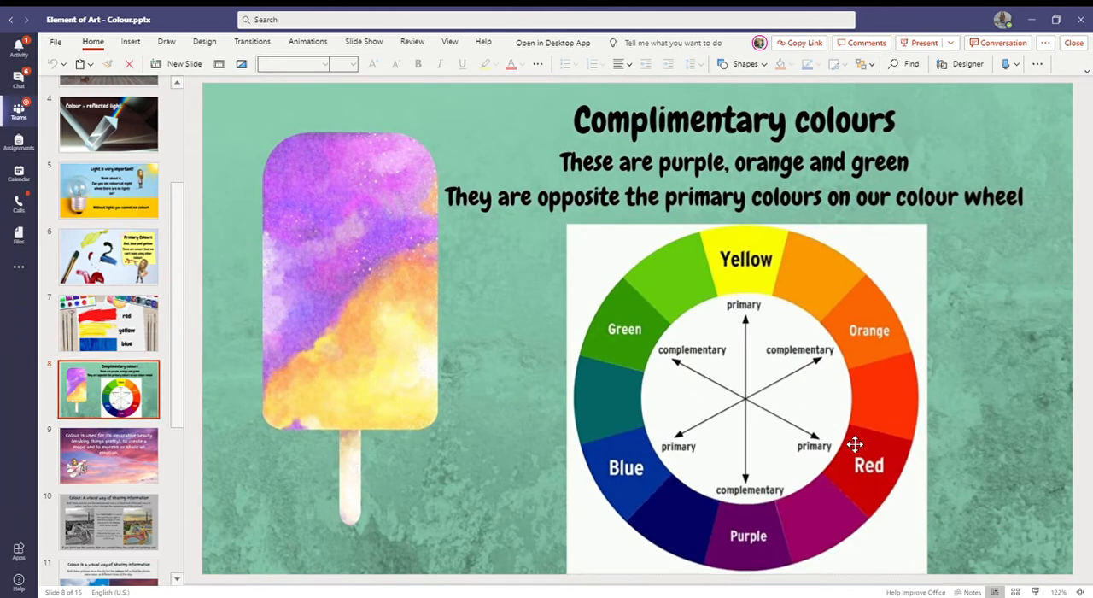
mouse_move(864, 471)
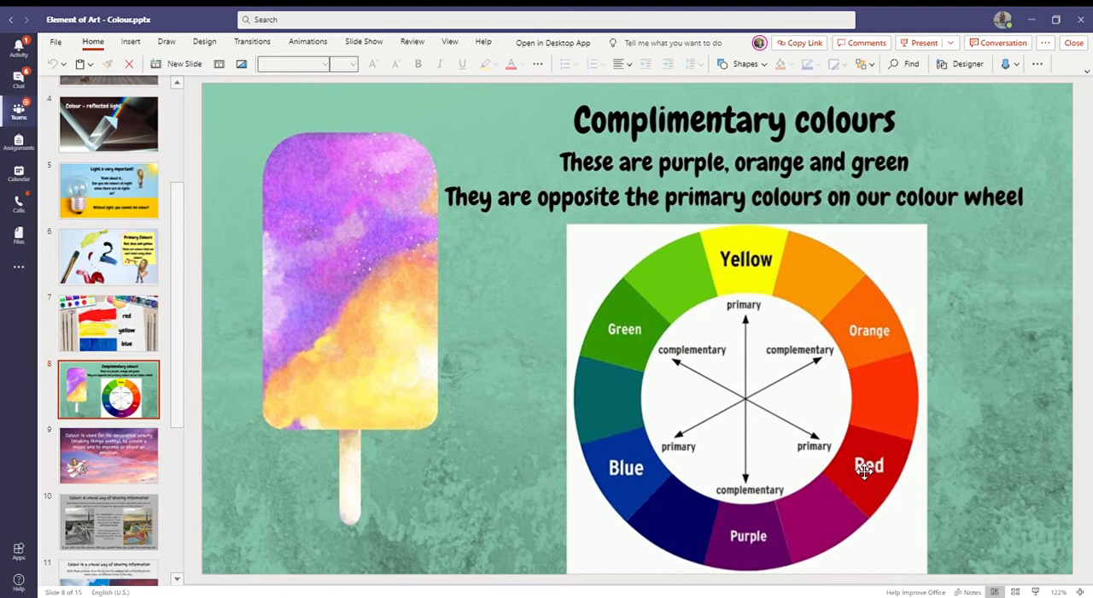
mouse_move(858, 469)
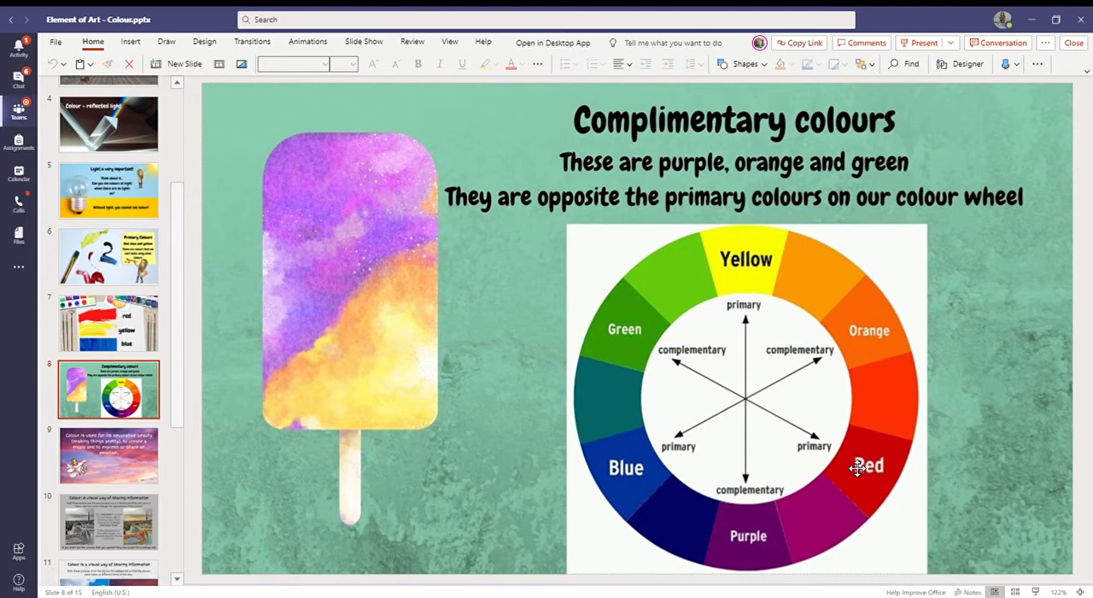
mouse_move(521, 390)
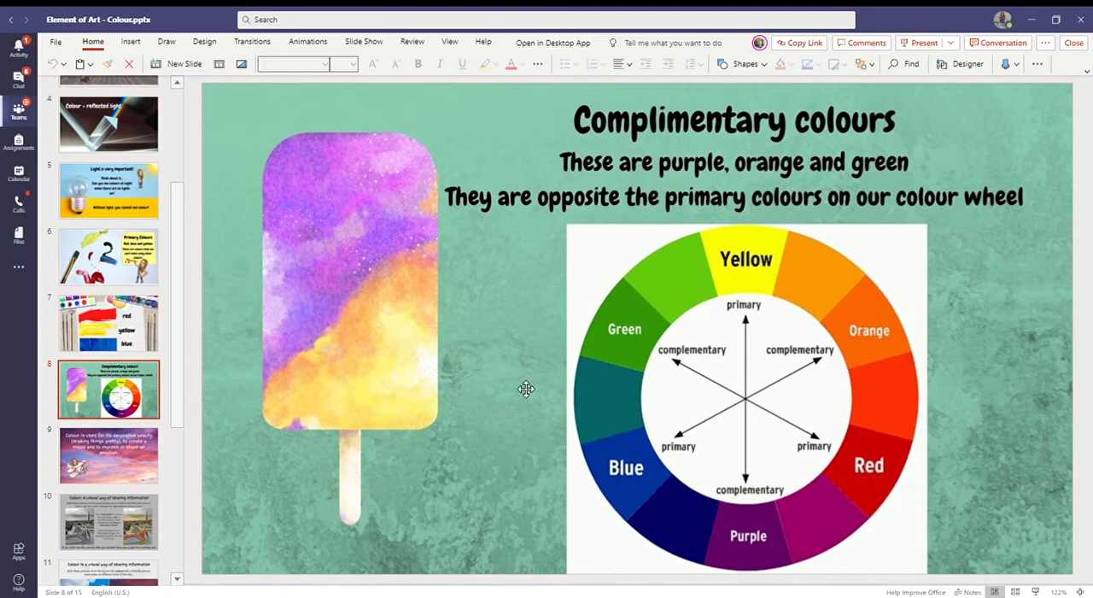
mouse_move(930, 406)
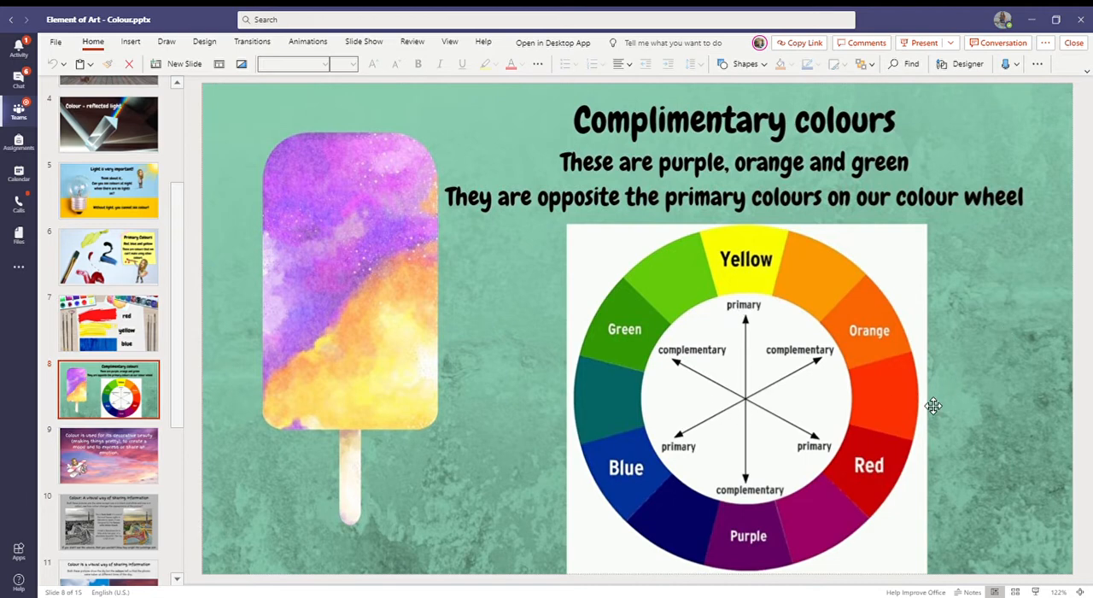
mouse_move(619, 328)
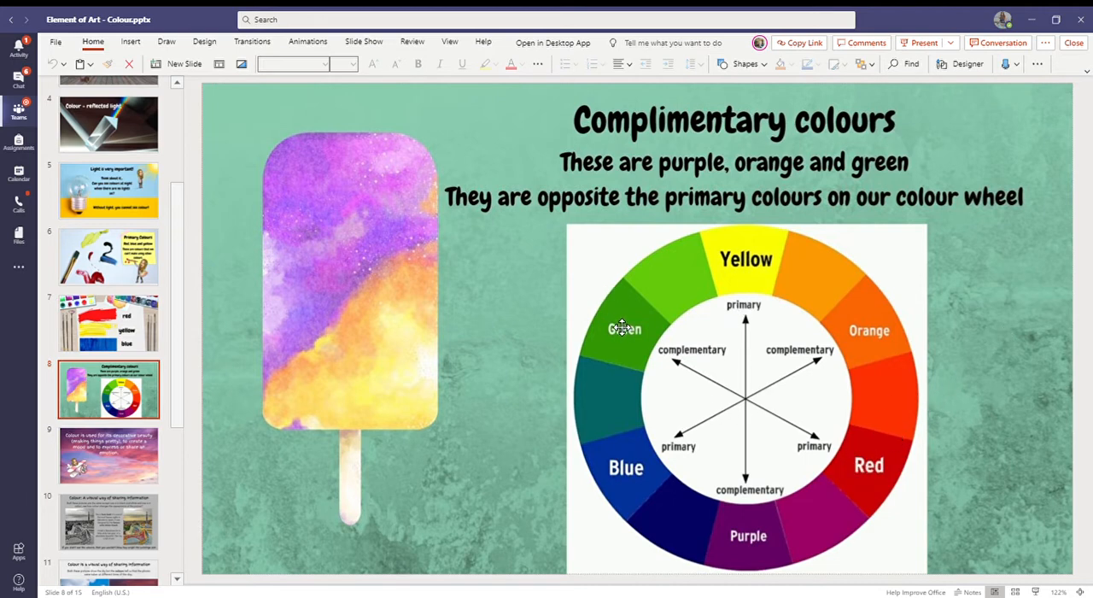
mouse_move(760, 258)
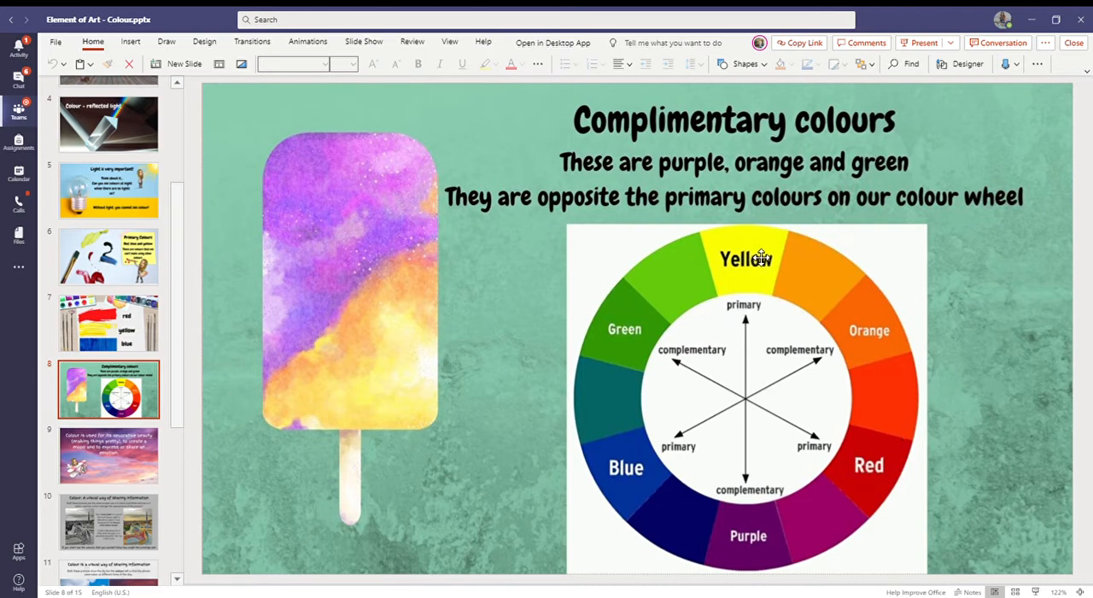
mouse_move(749, 420)
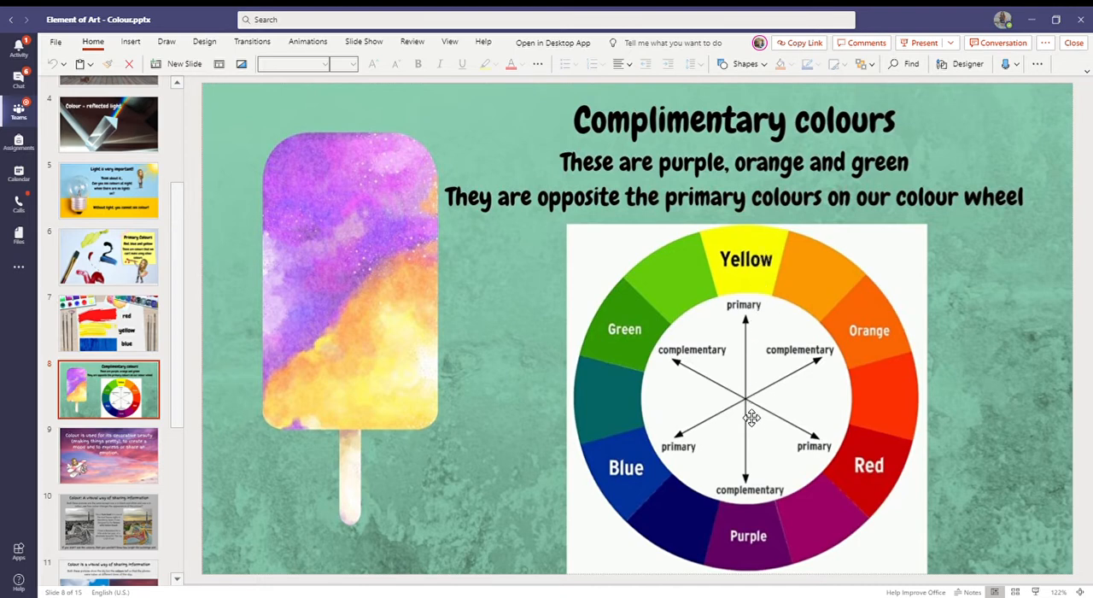
mouse_move(891, 284)
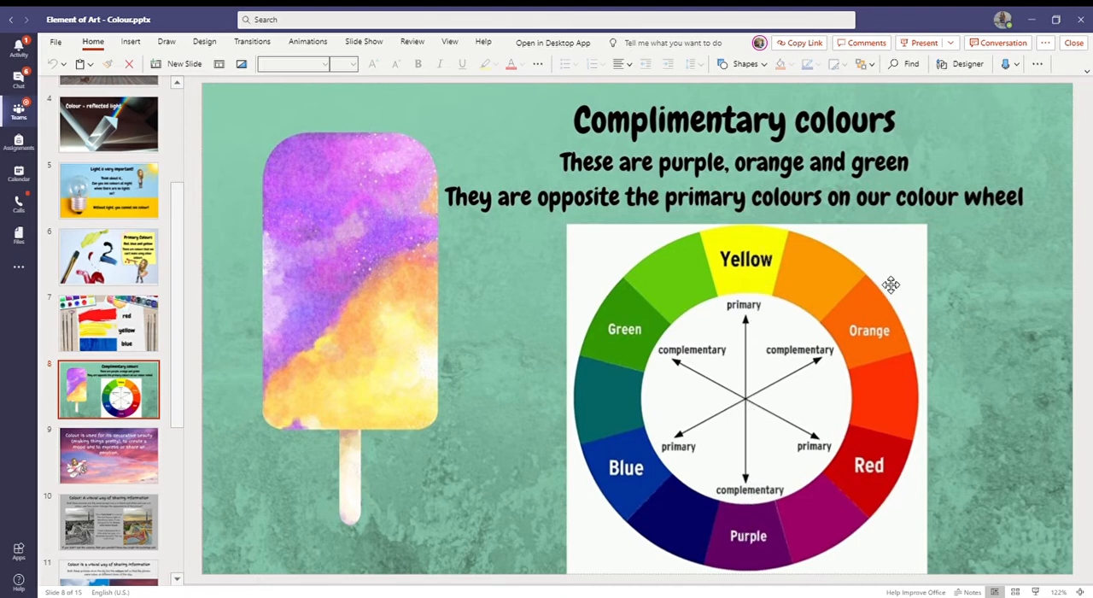
mouse_move(715, 423)
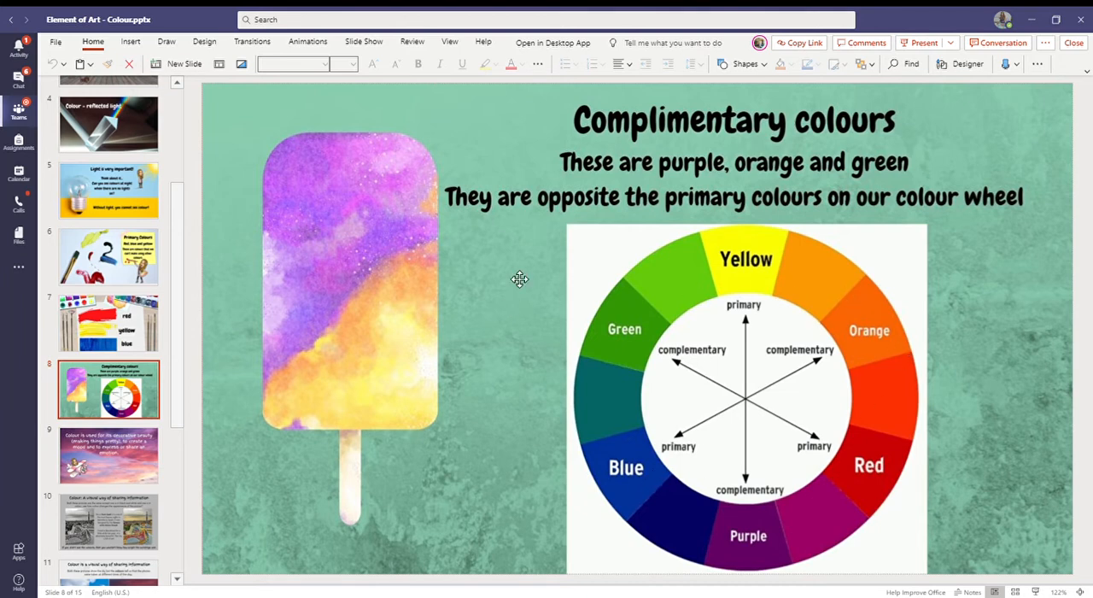
mouse_move(175, 579)
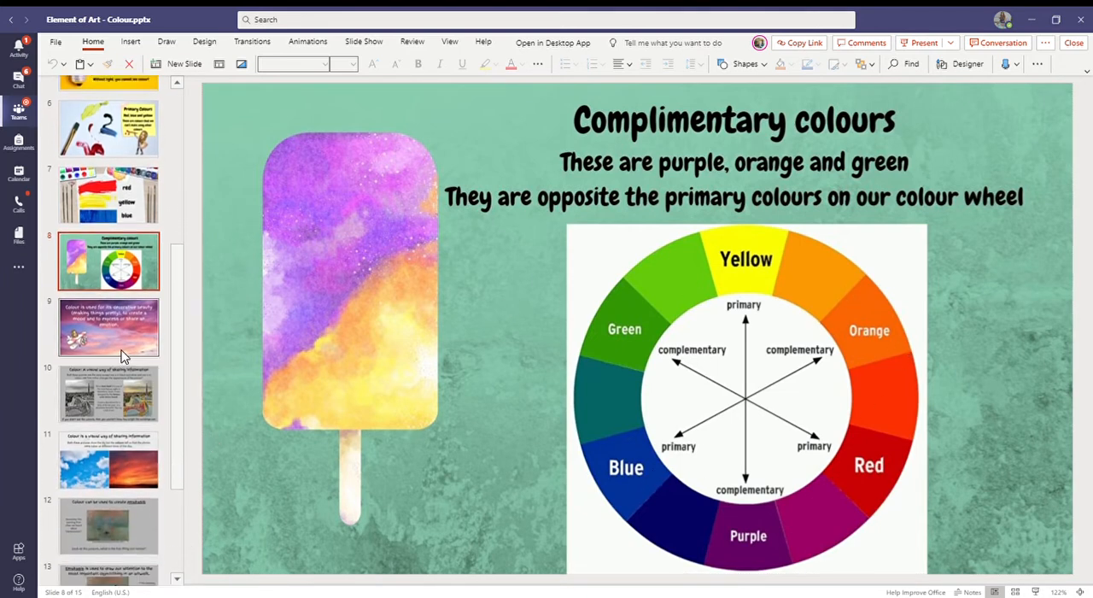
Step: Show slide 9 on decorative colour, then slide 10 comparing Park Güell photos
left_click(109, 327)
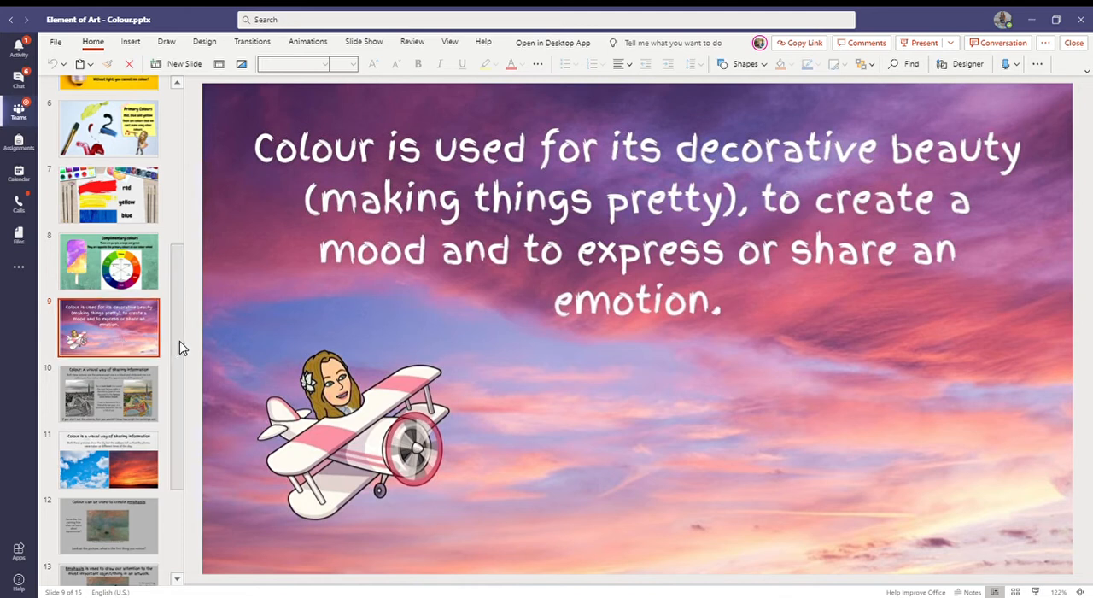
scroll("down", 3)
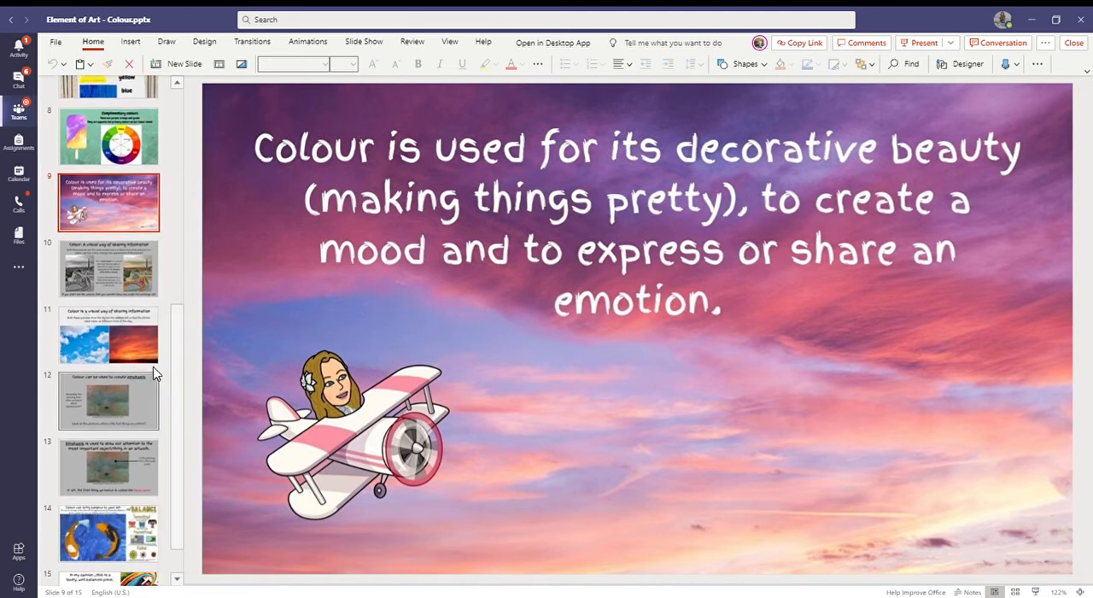
left_click(108, 269)
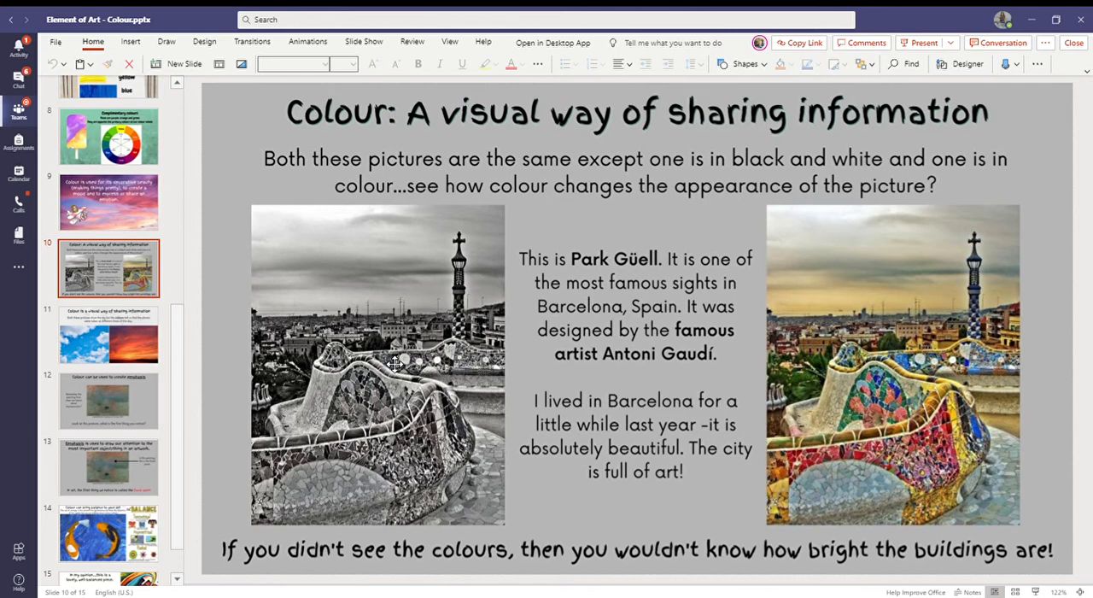
mouse_move(951, 302)
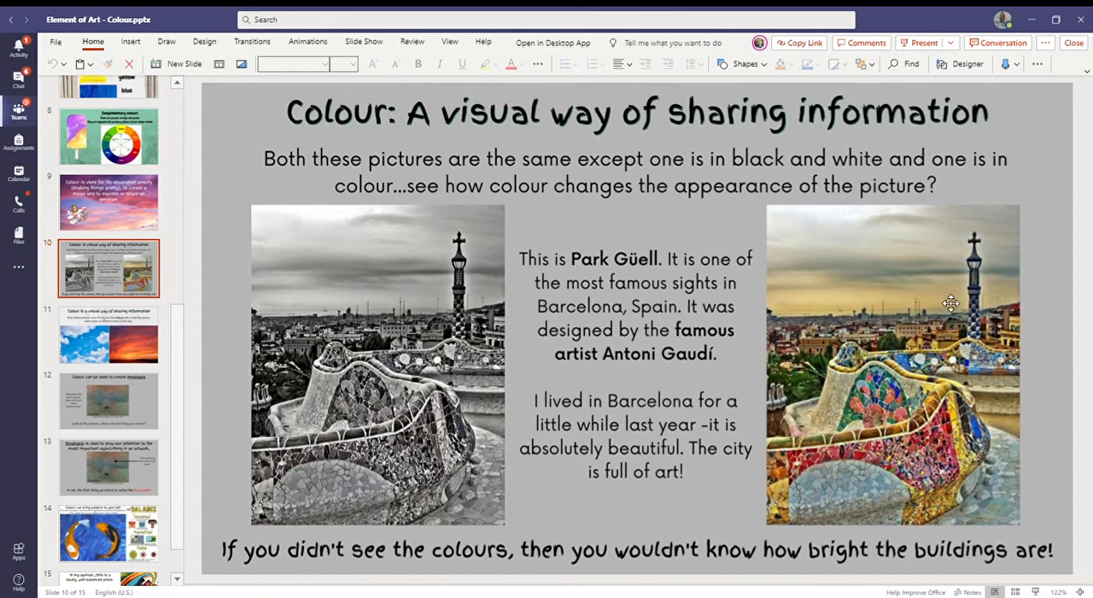
mouse_move(977, 475)
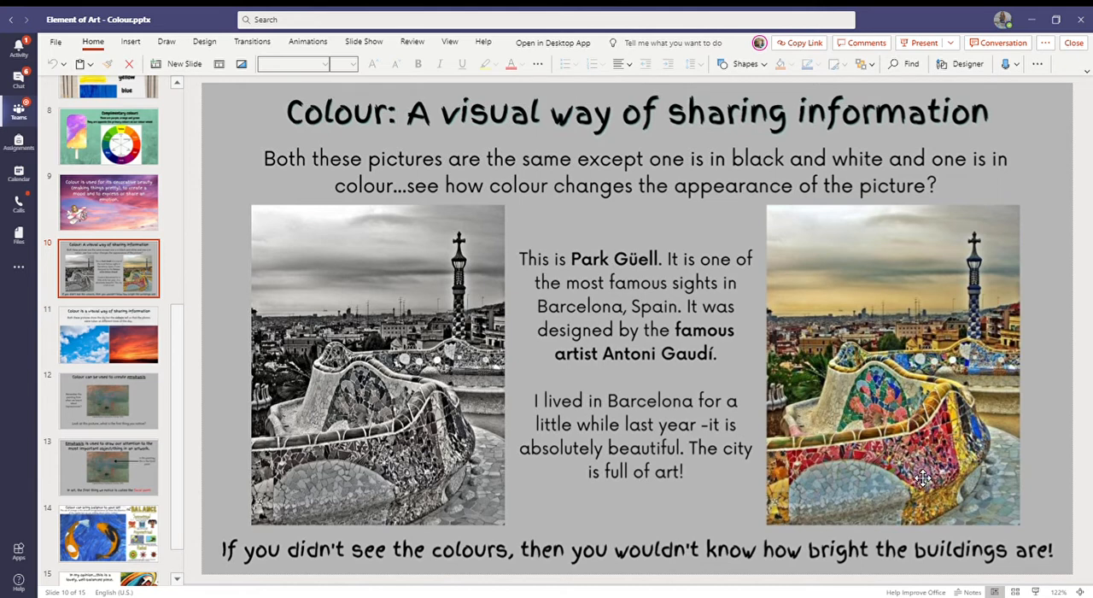
mouse_move(912, 515)
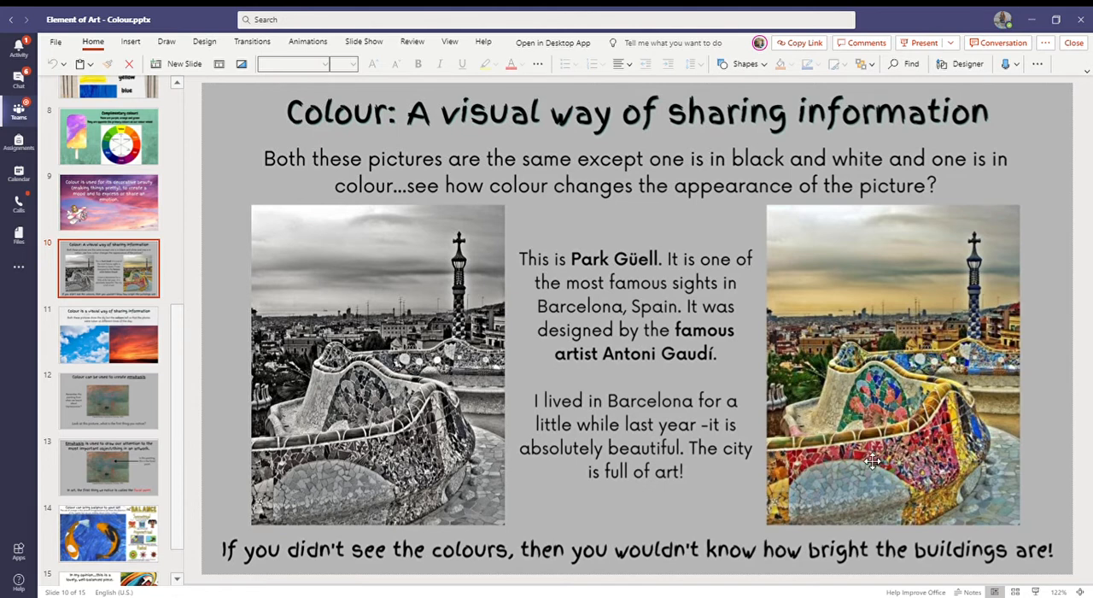
mouse_move(905, 369)
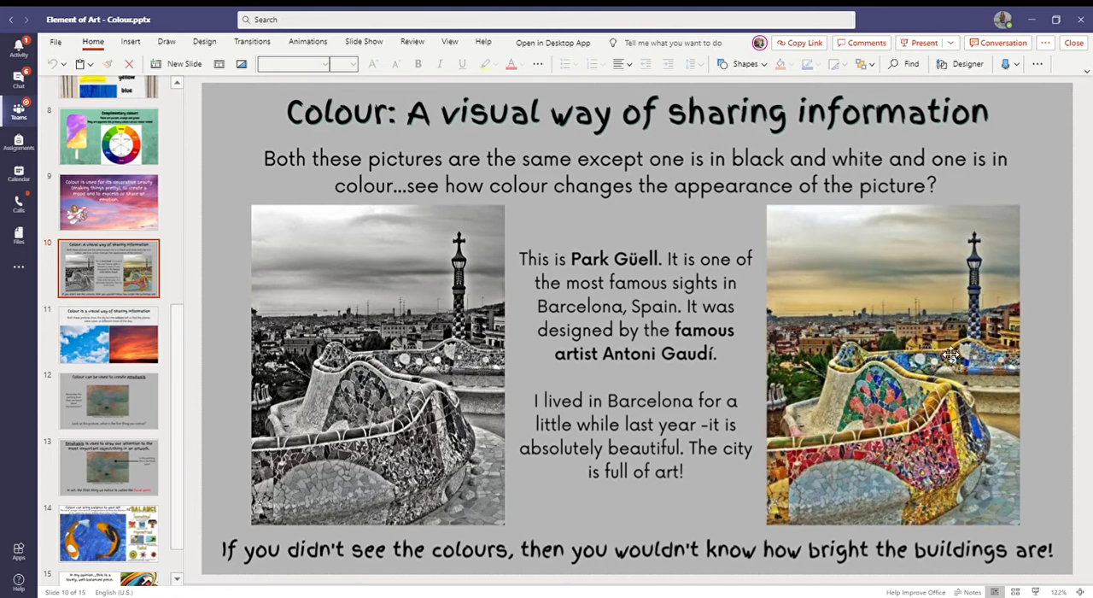
mouse_move(857, 506)
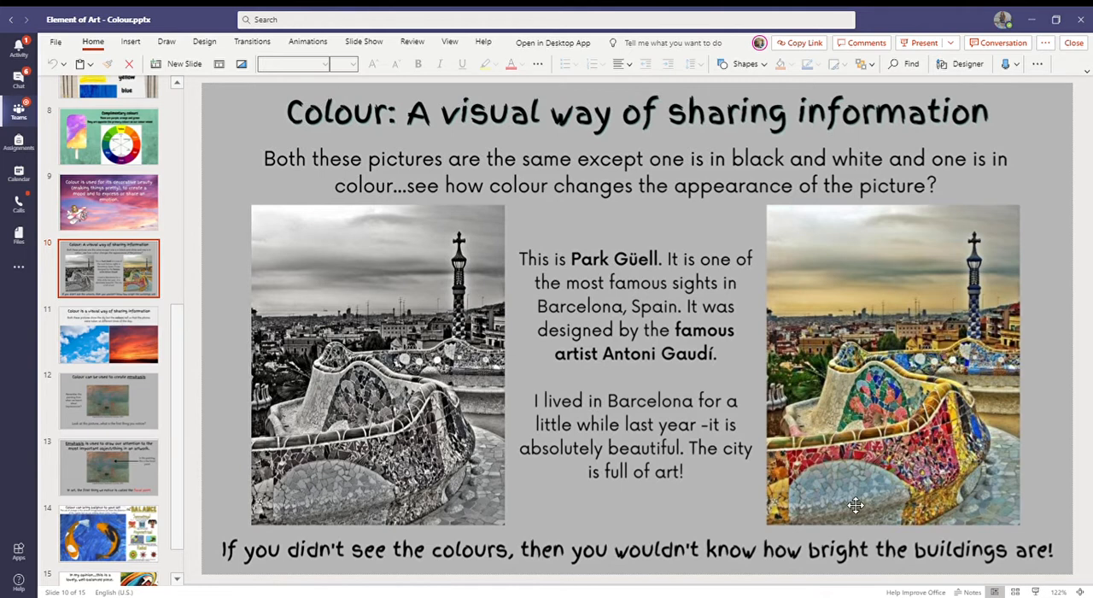
mouse_move(859, 503)
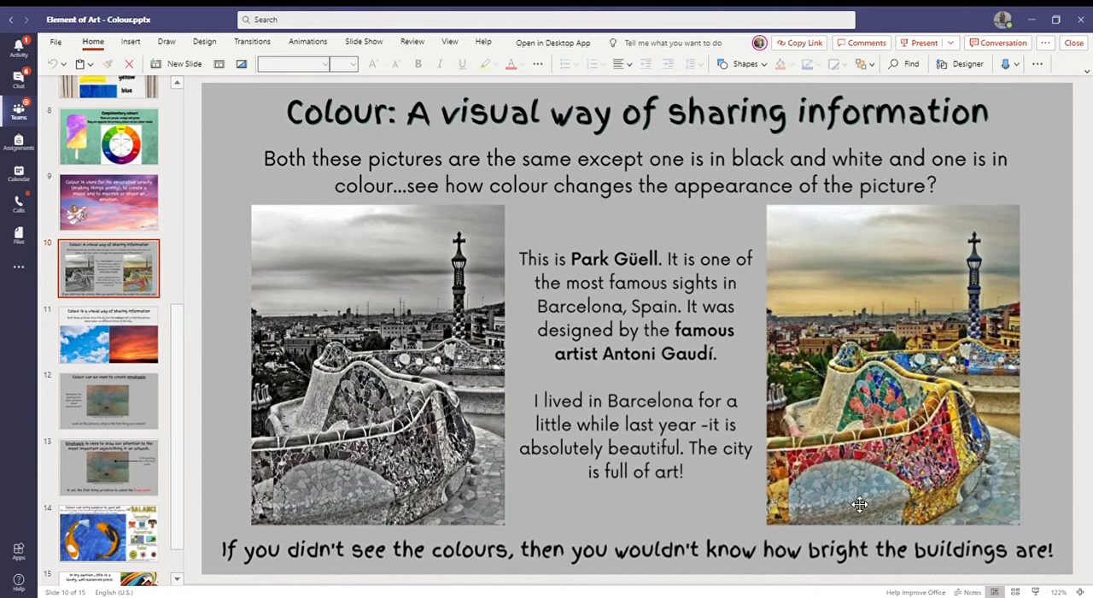
Step: Show slide 11 with the blue-sky and sunset photos
left_click(107, 335)
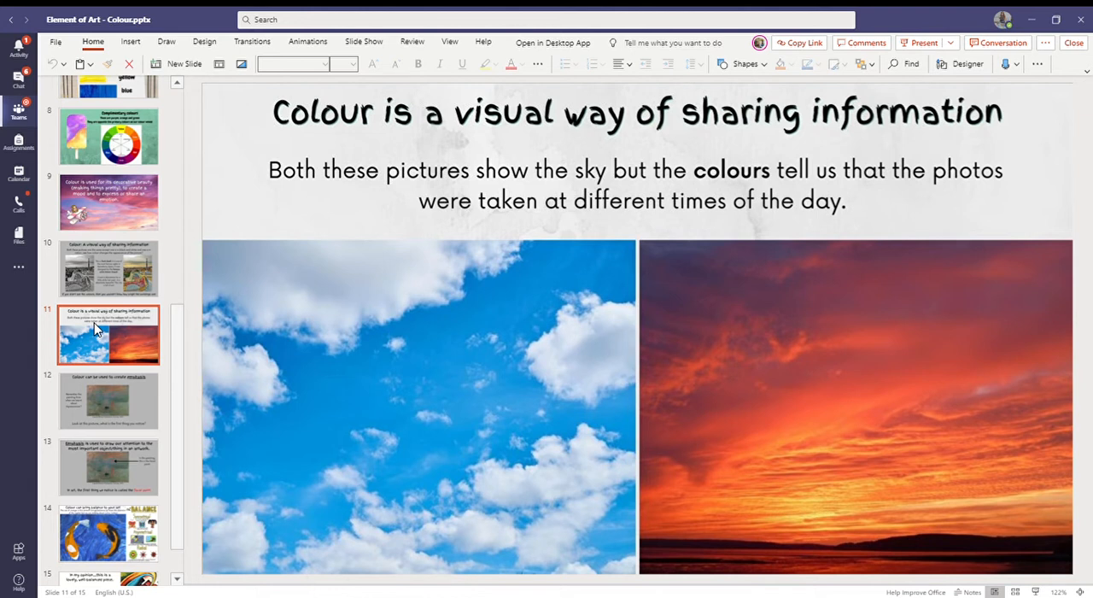
mouse_move(495, 308)
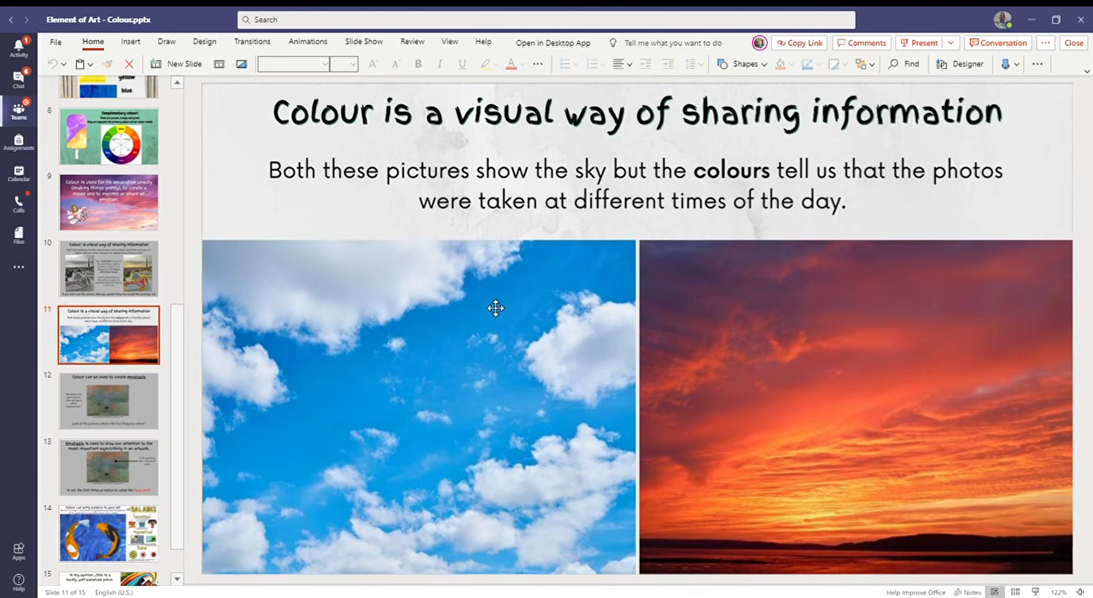
mouse_move(873, 316)
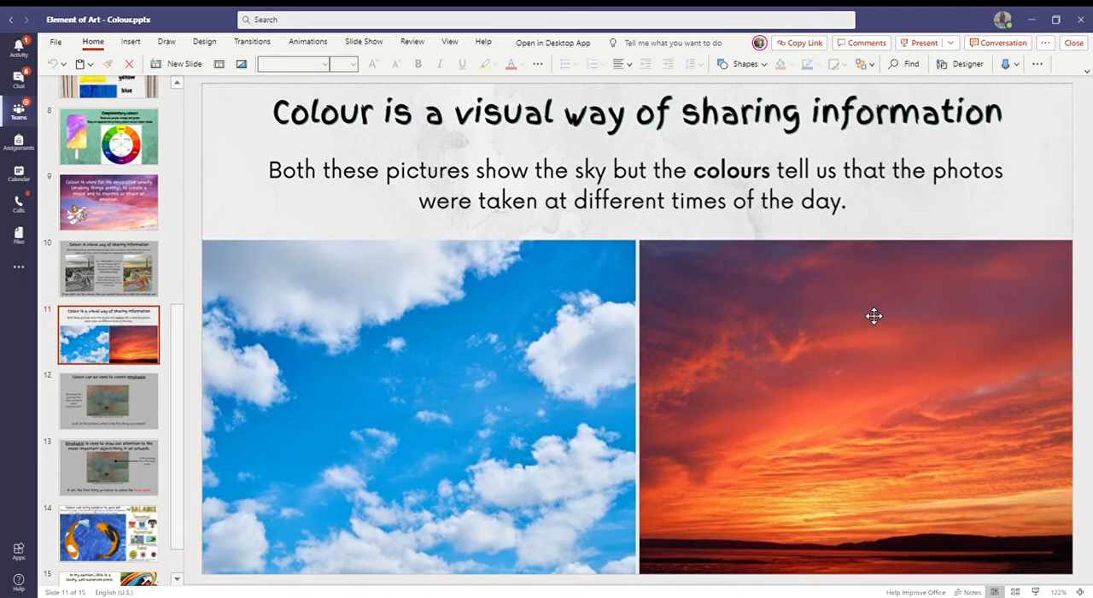
mouse_move(745, 401)
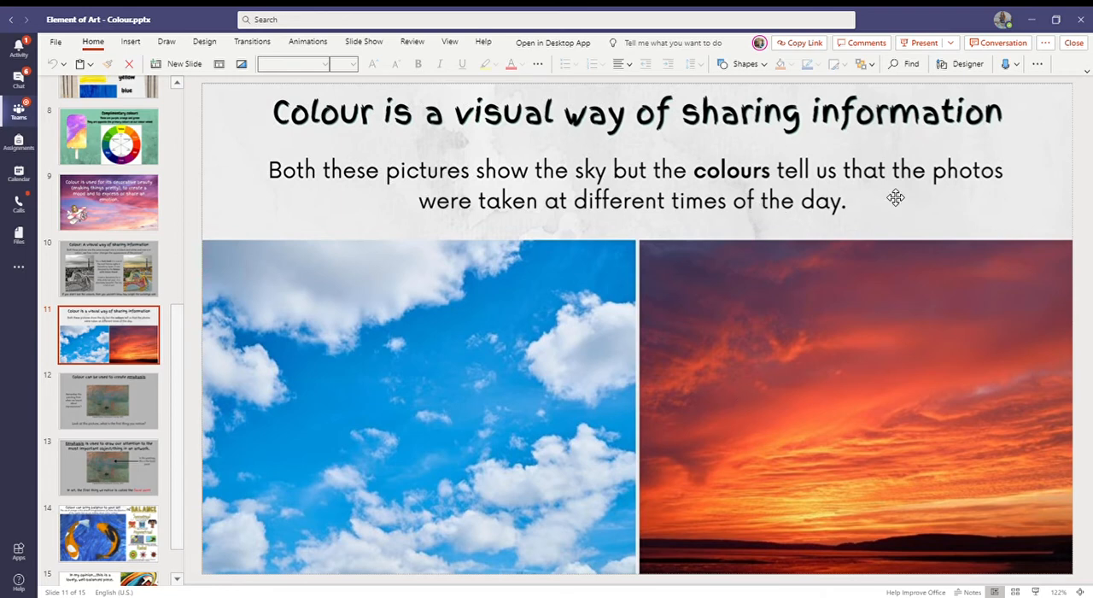
mouse_move(687, 234)
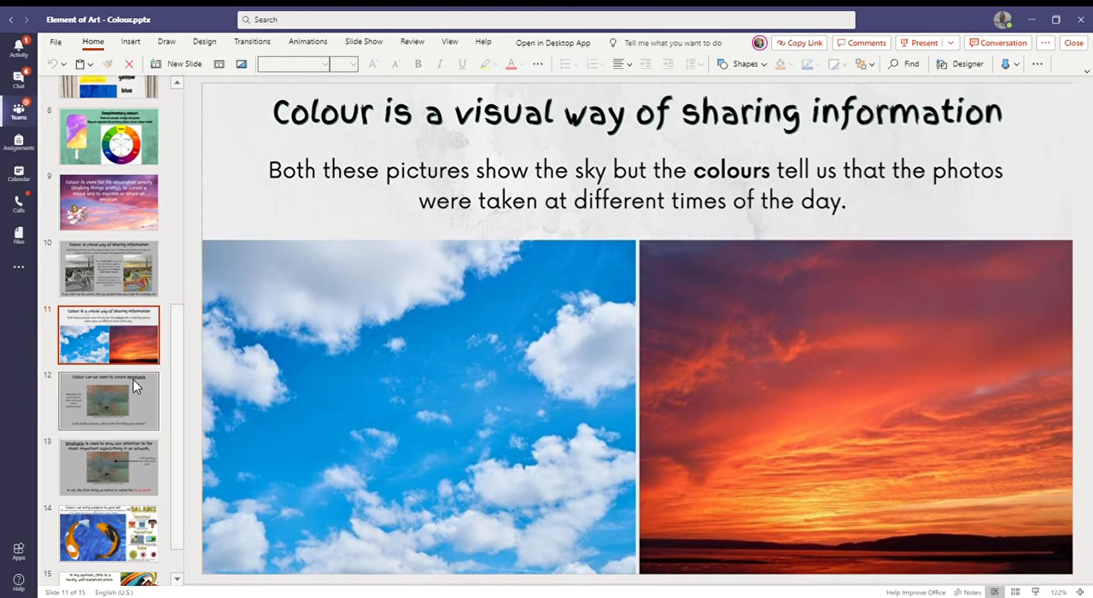
left_click(108, 400)
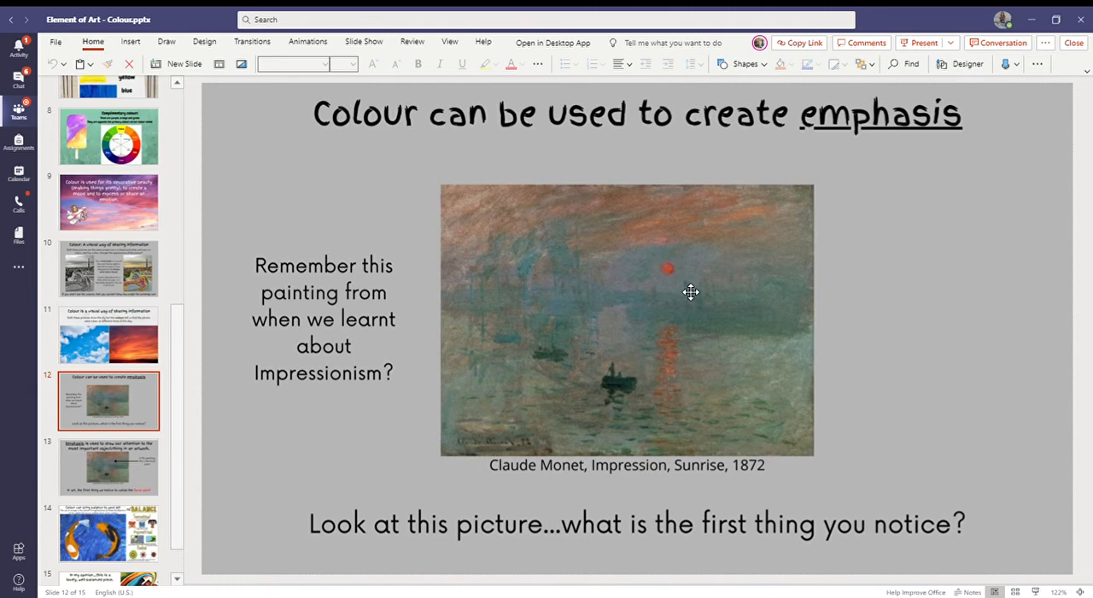
mouse_move(665, 330)
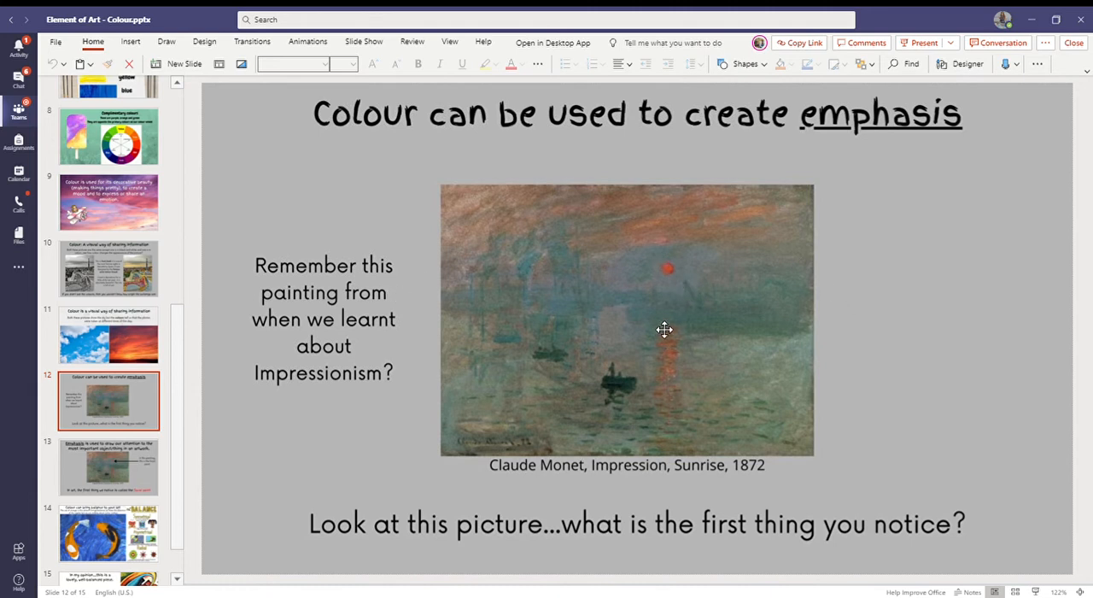
mouse_move(657, 278)
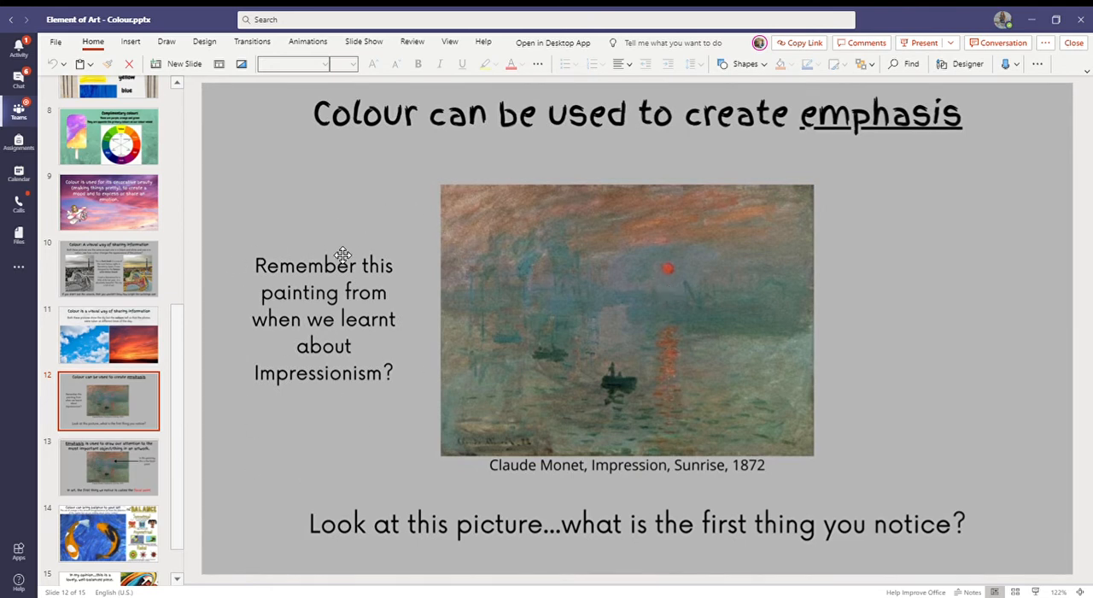
mouse_move(686, 280)
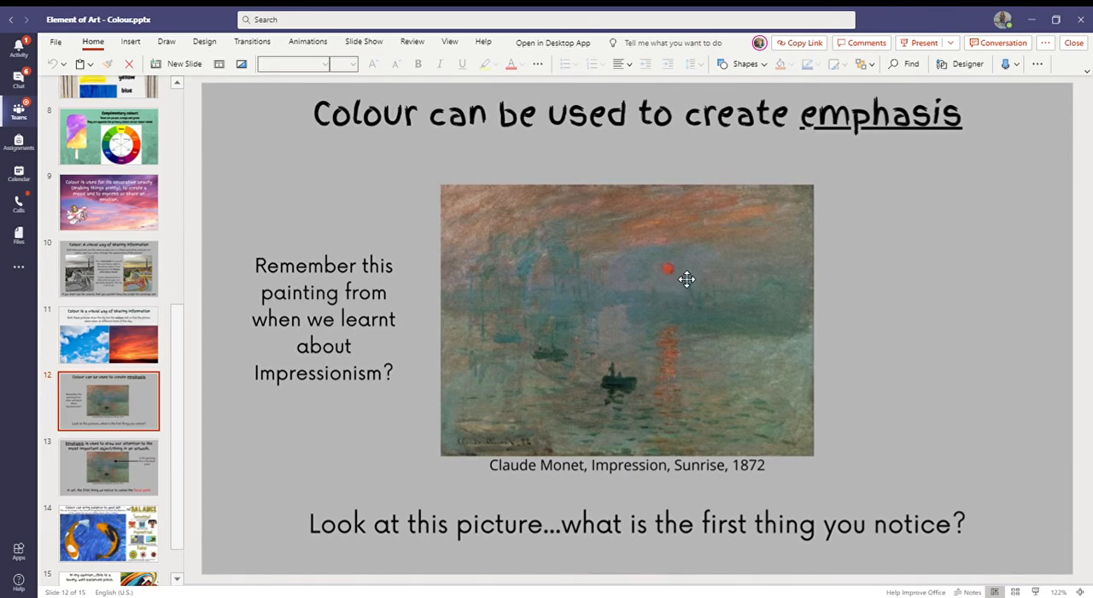
mouse_move(678, 285)
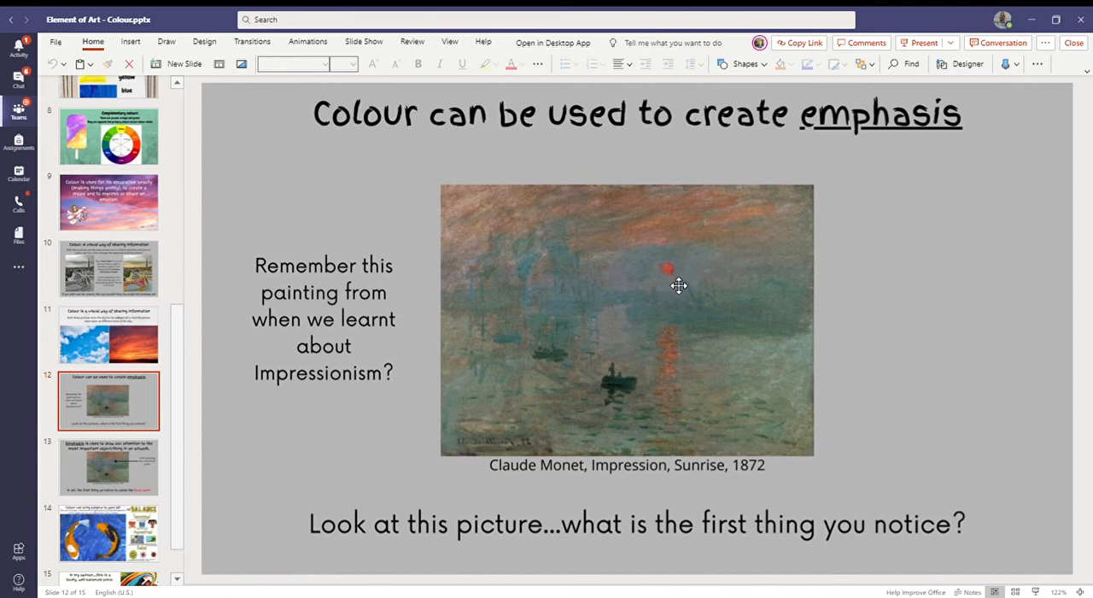
mouse_move(677, 283)
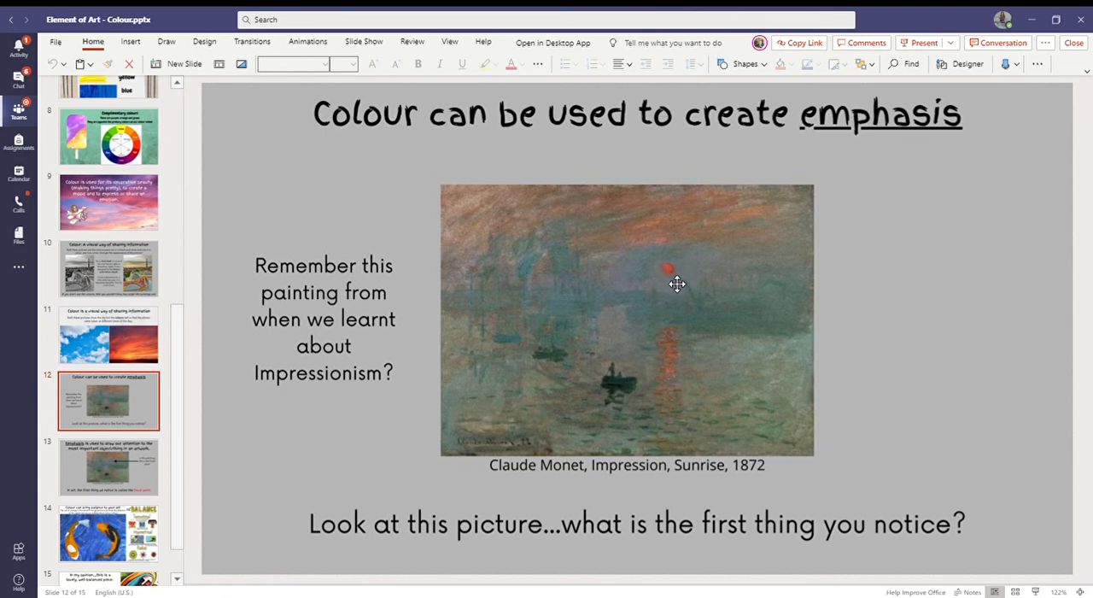
mouse_move(713, 261)
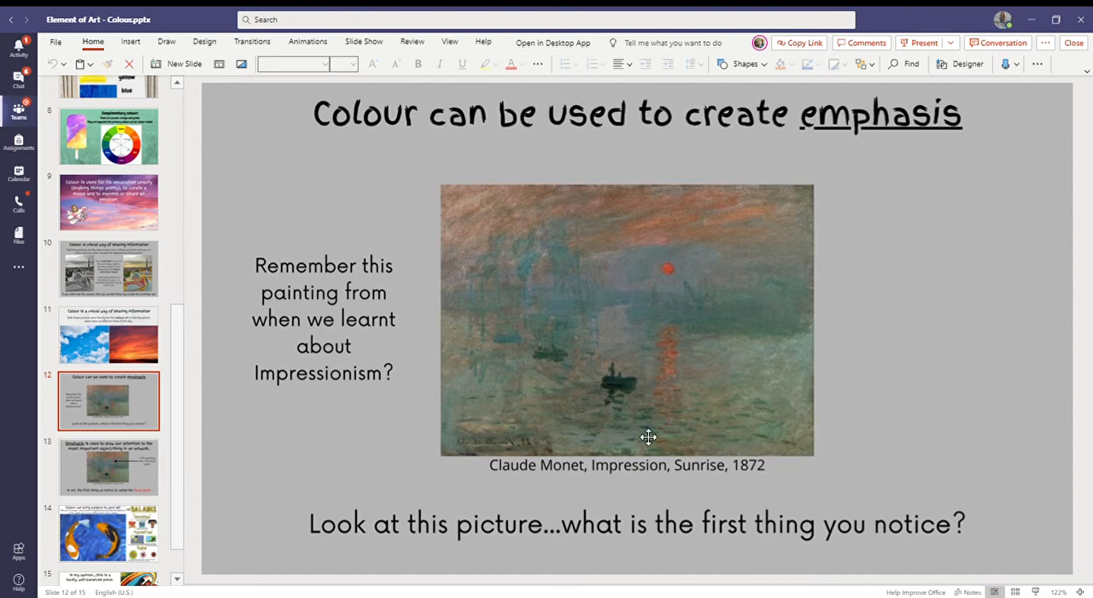
Step: Show slide 13, marking Monet's red sun as the focal point
left_click(108, 480)
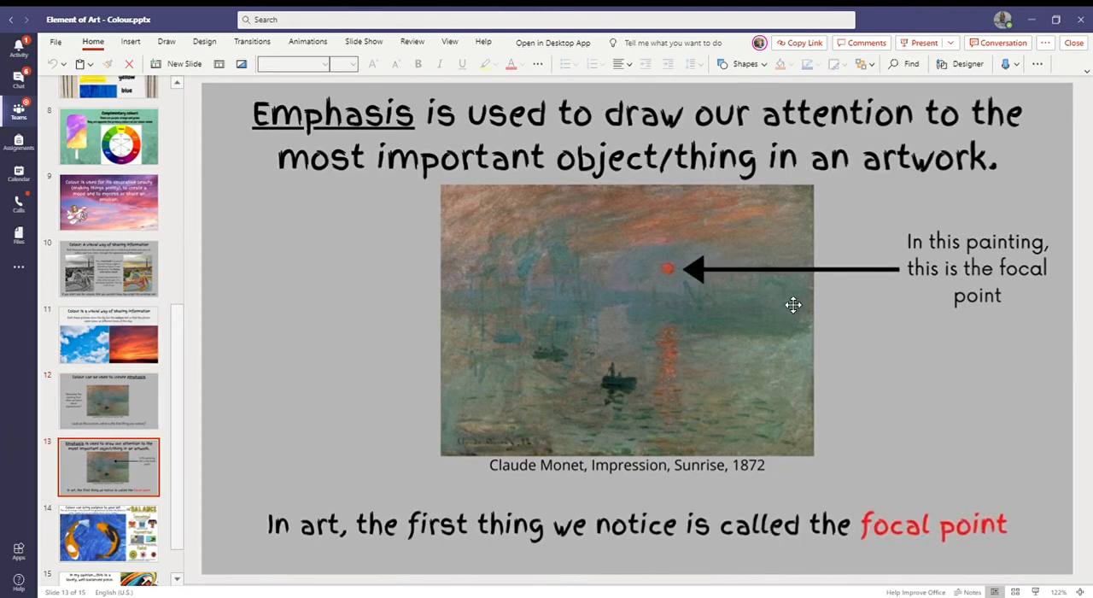
mouse_move(838, 529)
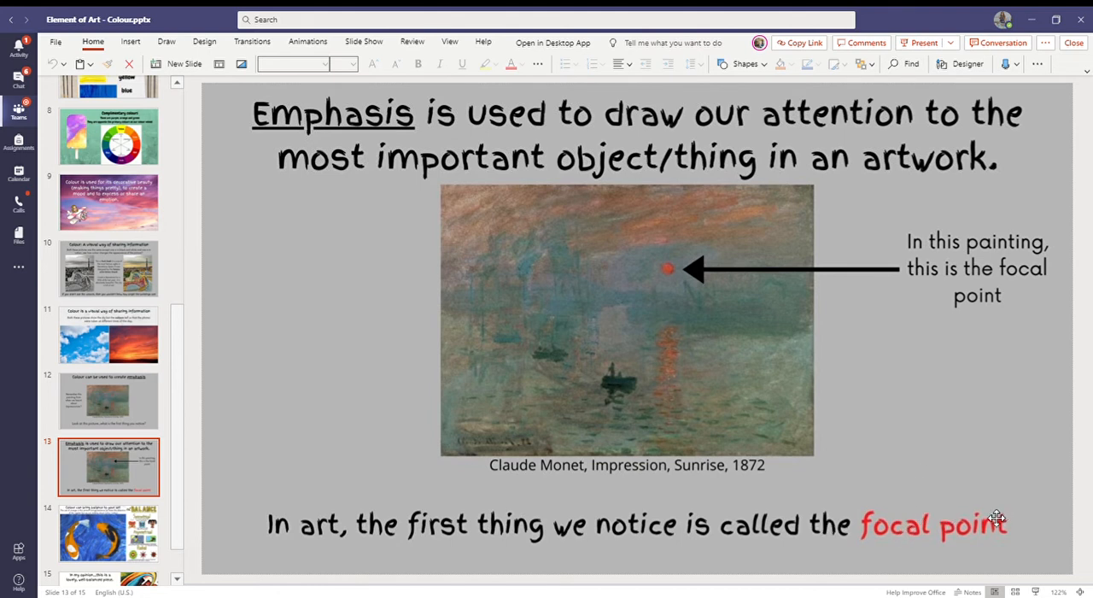
mouse_move(753, 350)
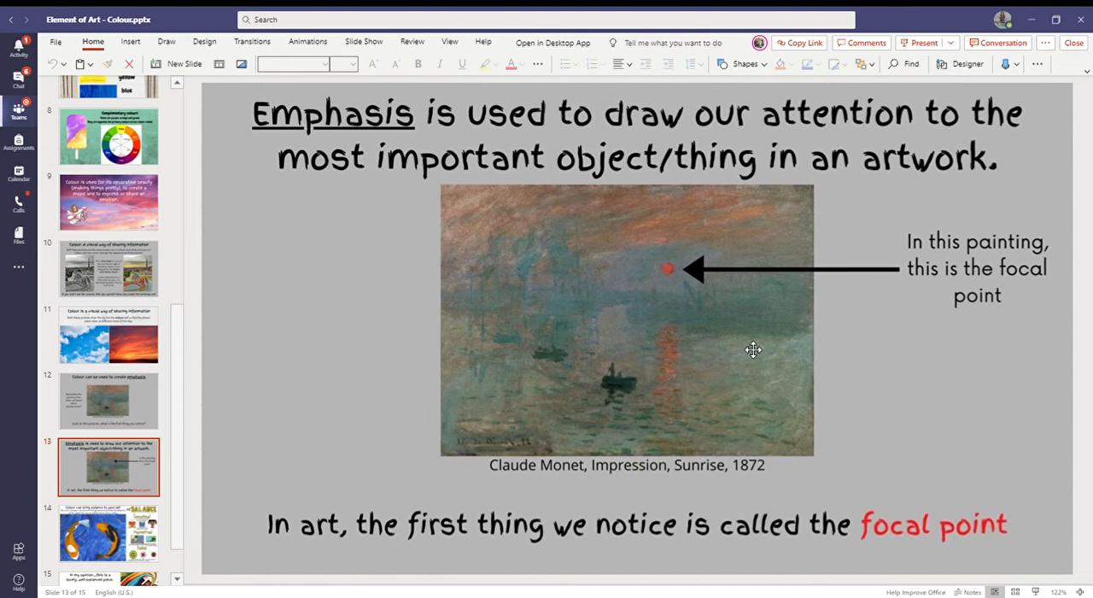
scroll("down", 3)
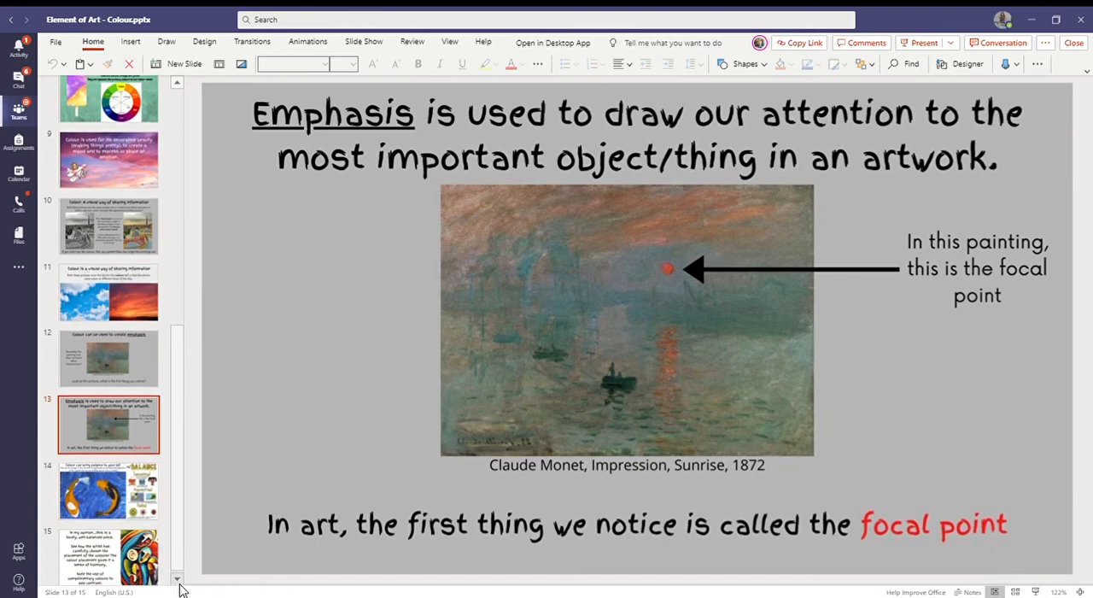
Step: Show slide 14, 'Colour can bring balance to your art', with the koi fish
left_click(109, 490)
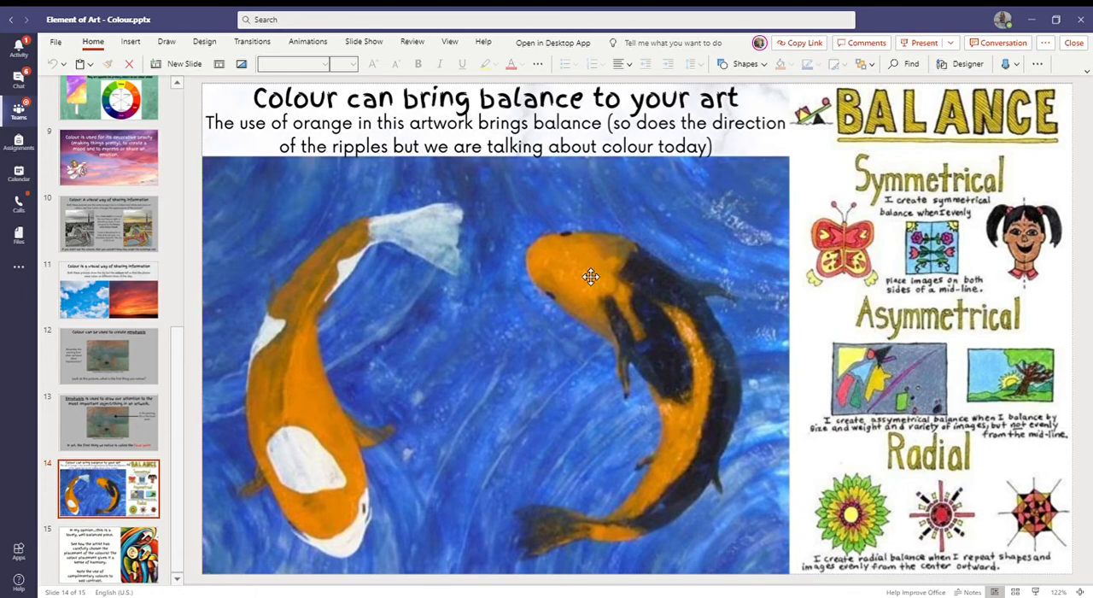
mouse_move(276, 295)
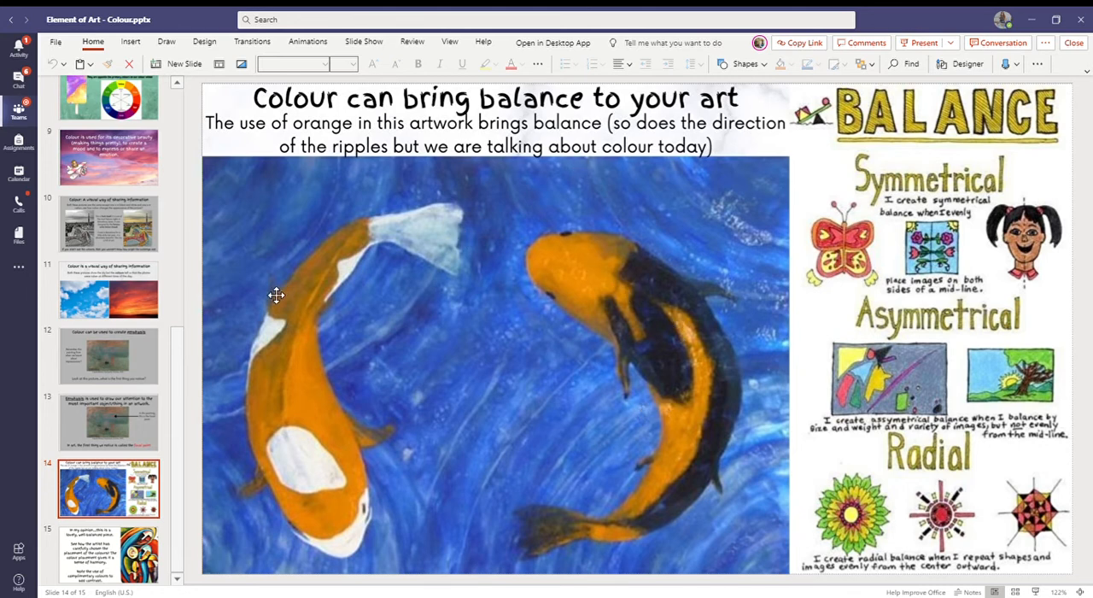
mouse_move(600, 159)
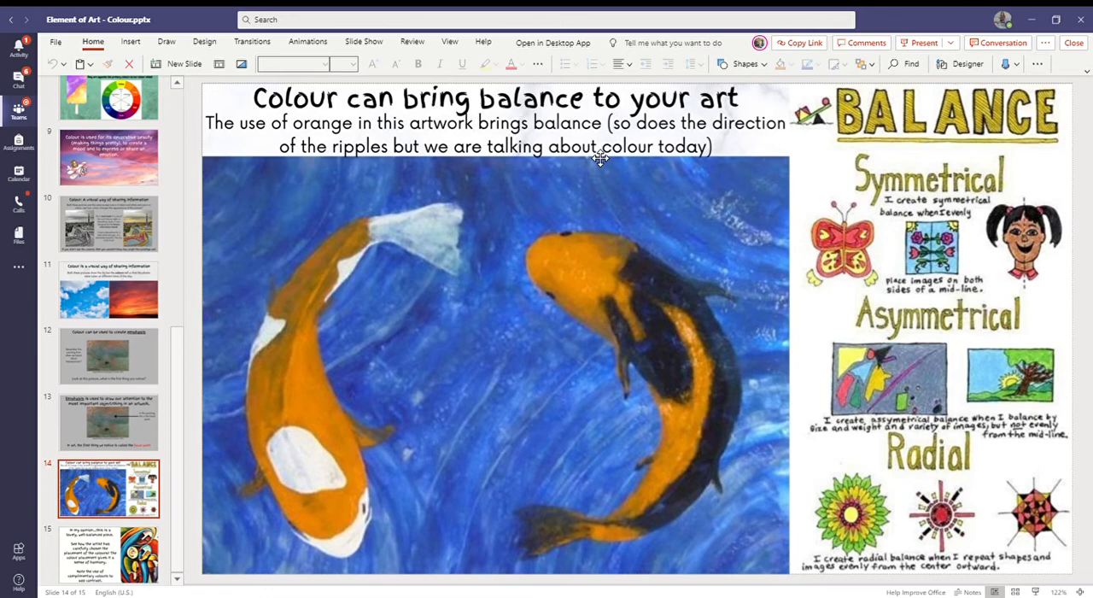
mouse_move(410, 281)
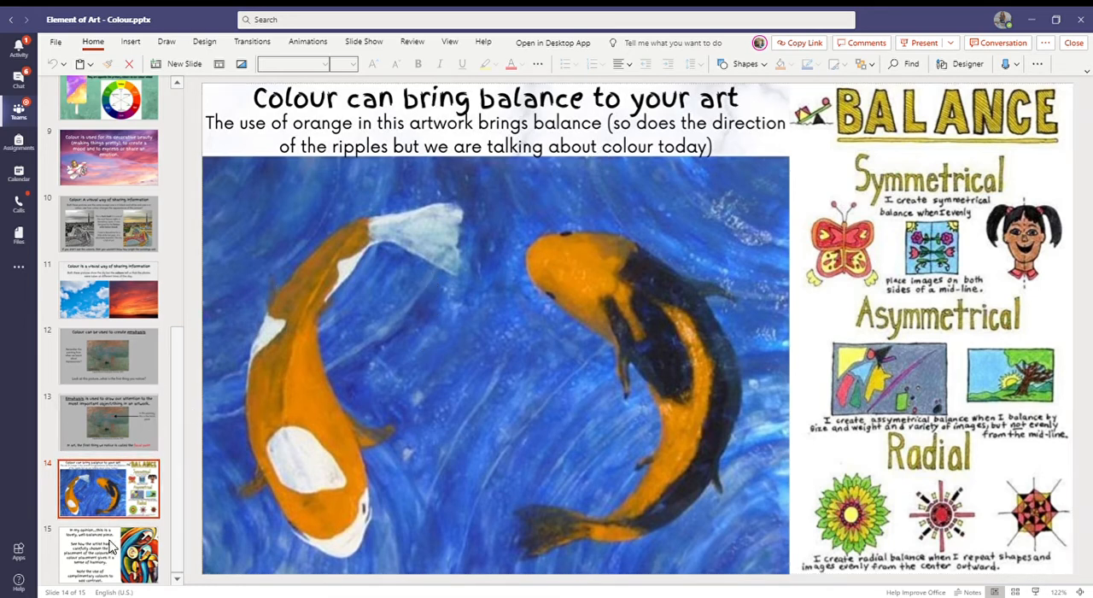
Step: Show slide 15 on a well-balanced painting and complementary colours
left_click(109, 553)
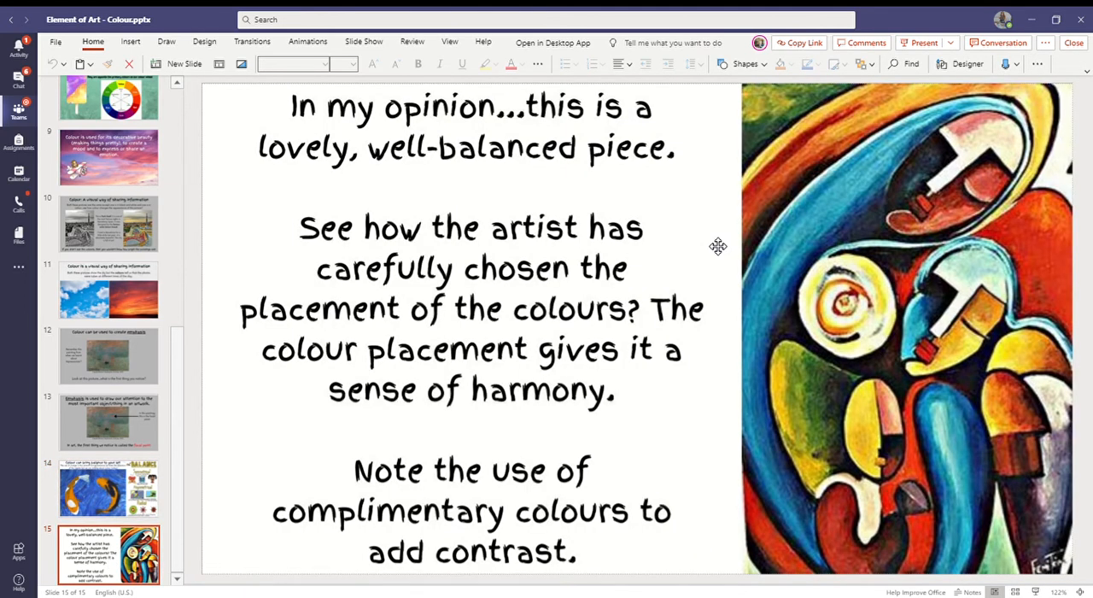
mouse_move(373, 285)
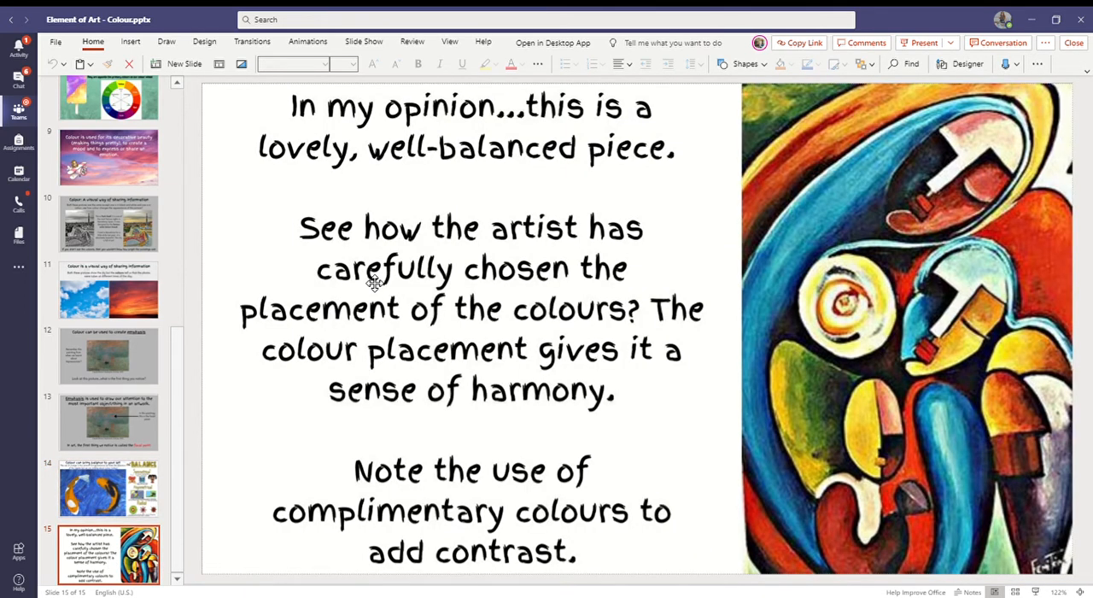
mouse_move(829, 221)
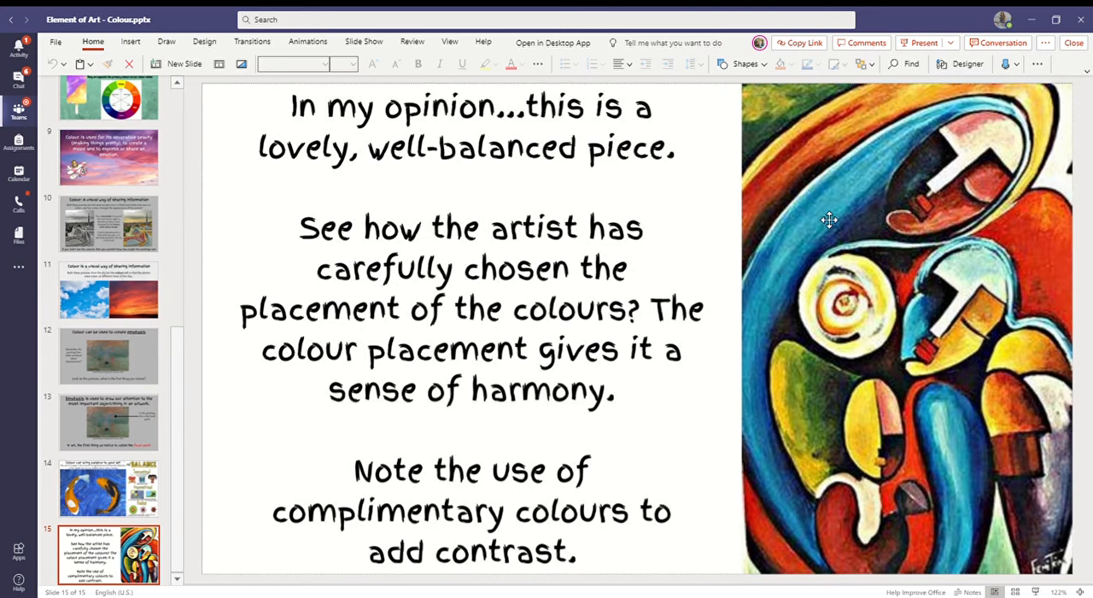
mouse_move(827, 224)
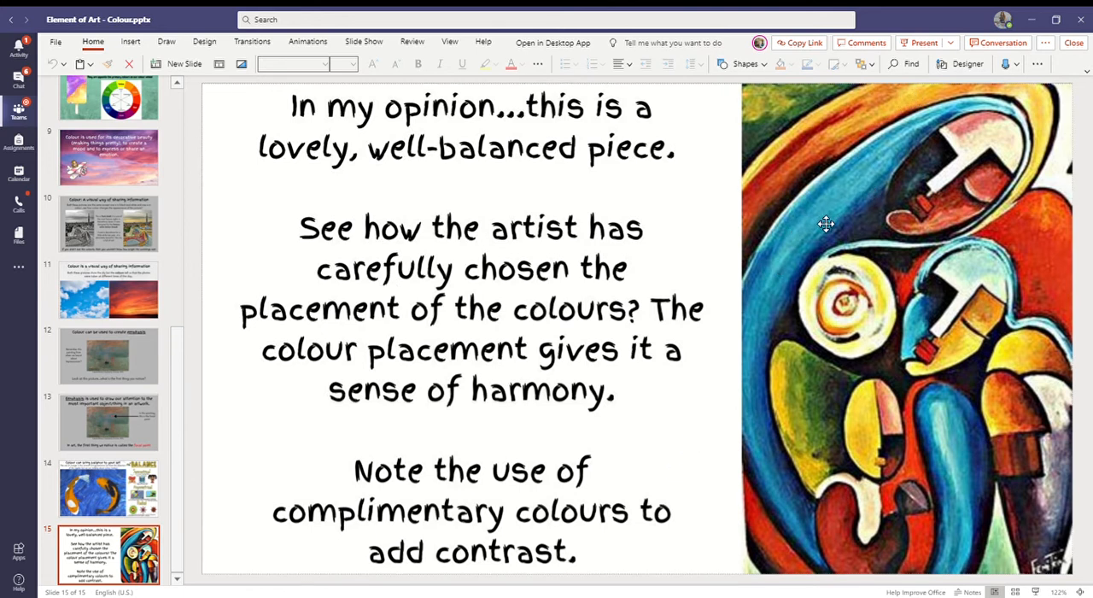
mouse_move(901, 173)
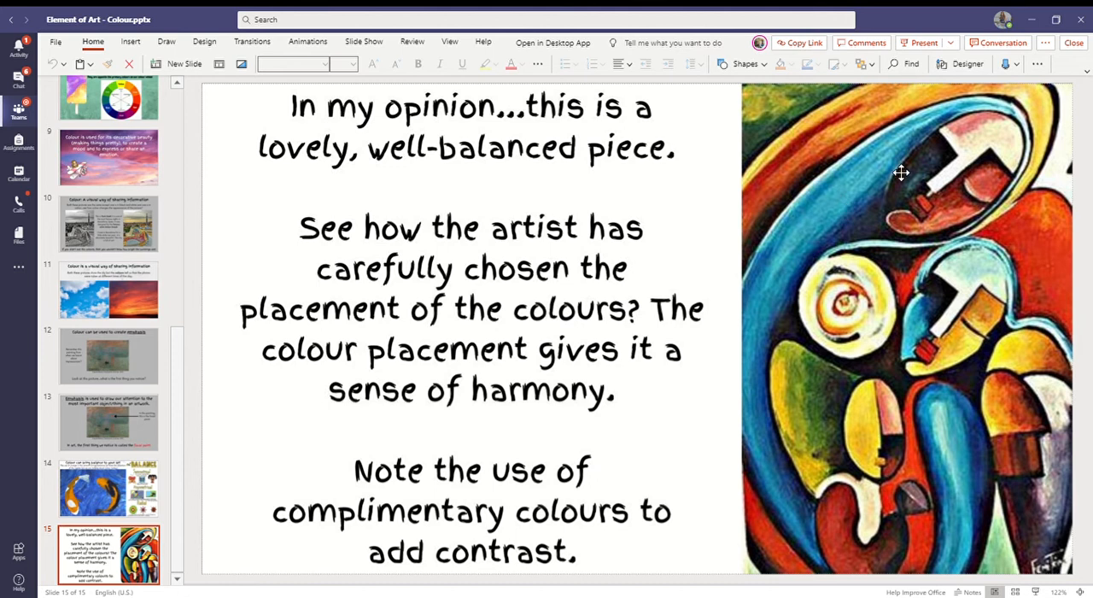
mouse_move(846, 373)
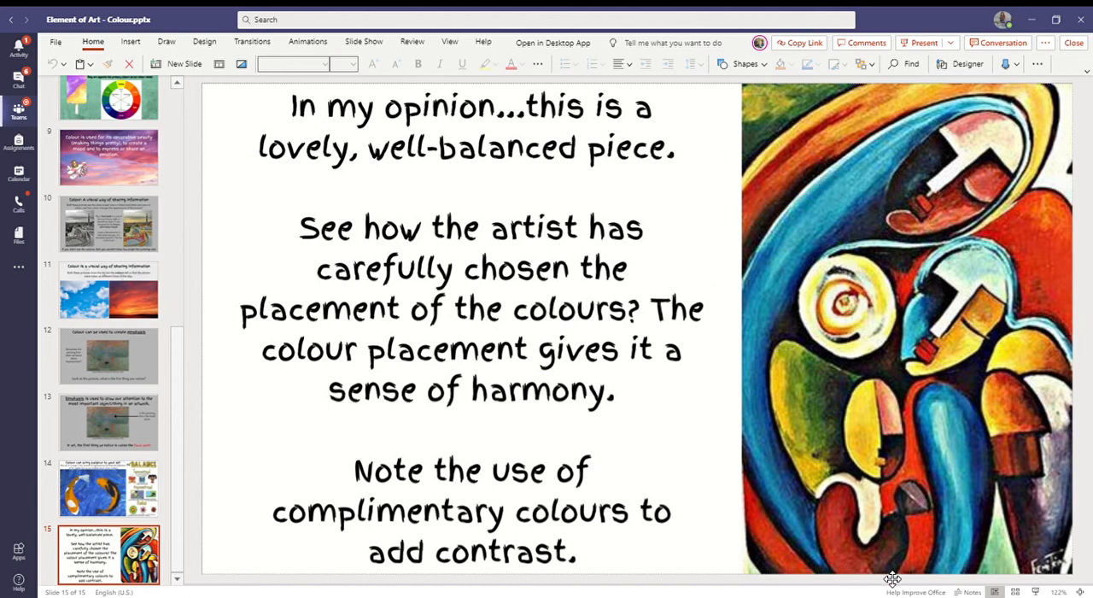
mouse_move(963, 491)
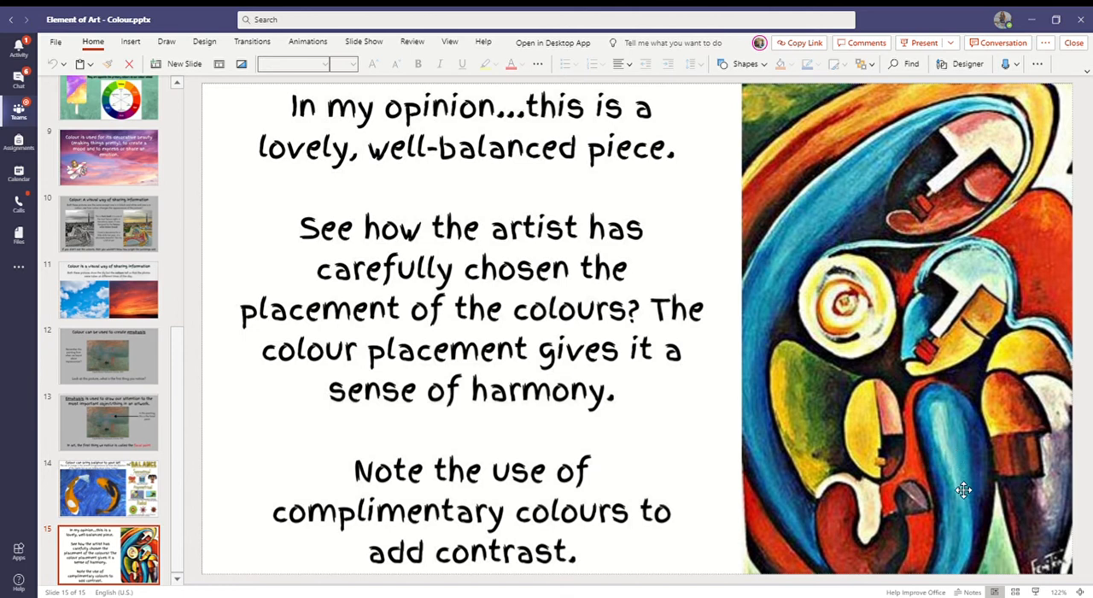
mouse_move(1016, 194)
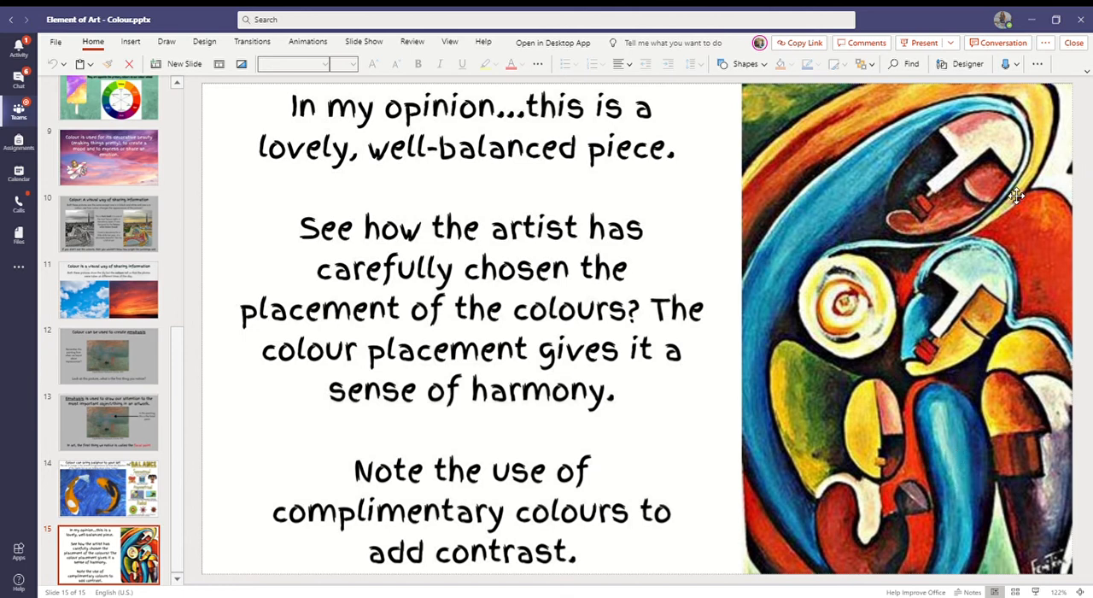
mouse_move(1012, 251)
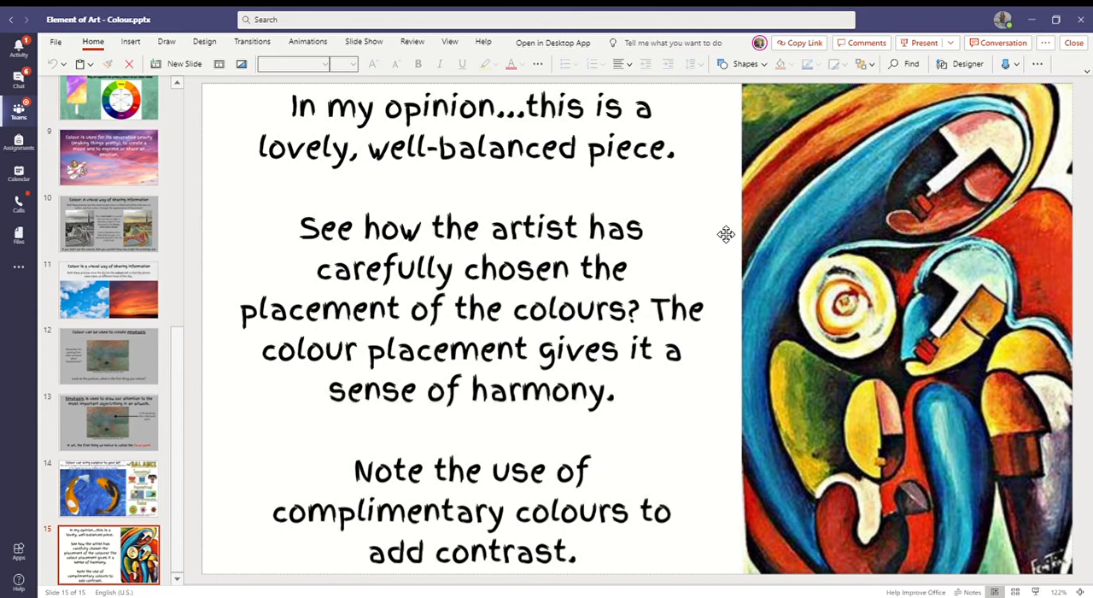
mouse_move(871, 480)
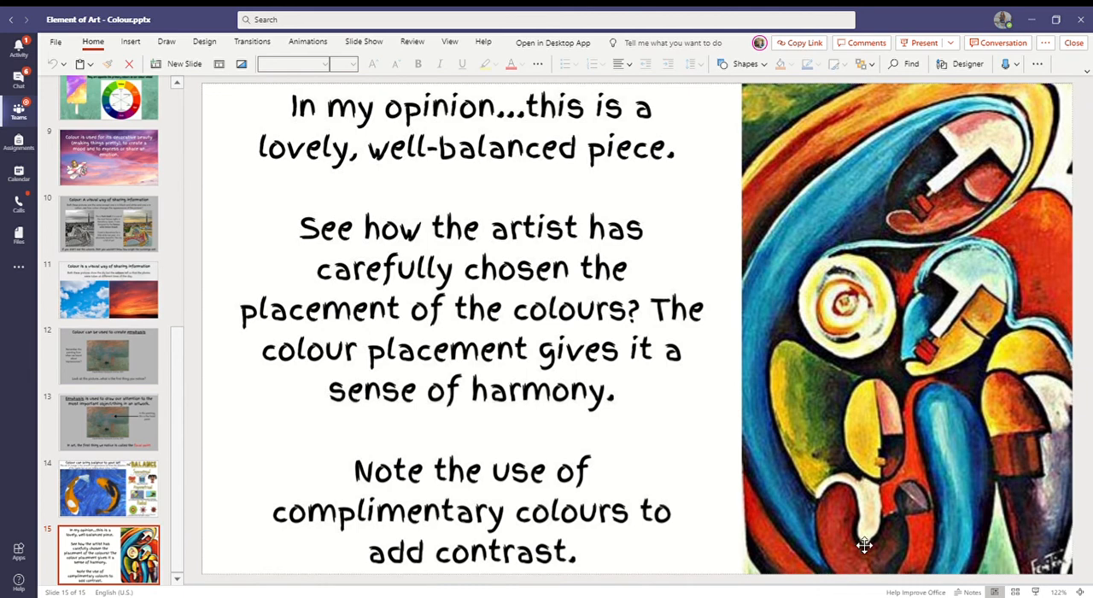
mouse_move(1047, 253)
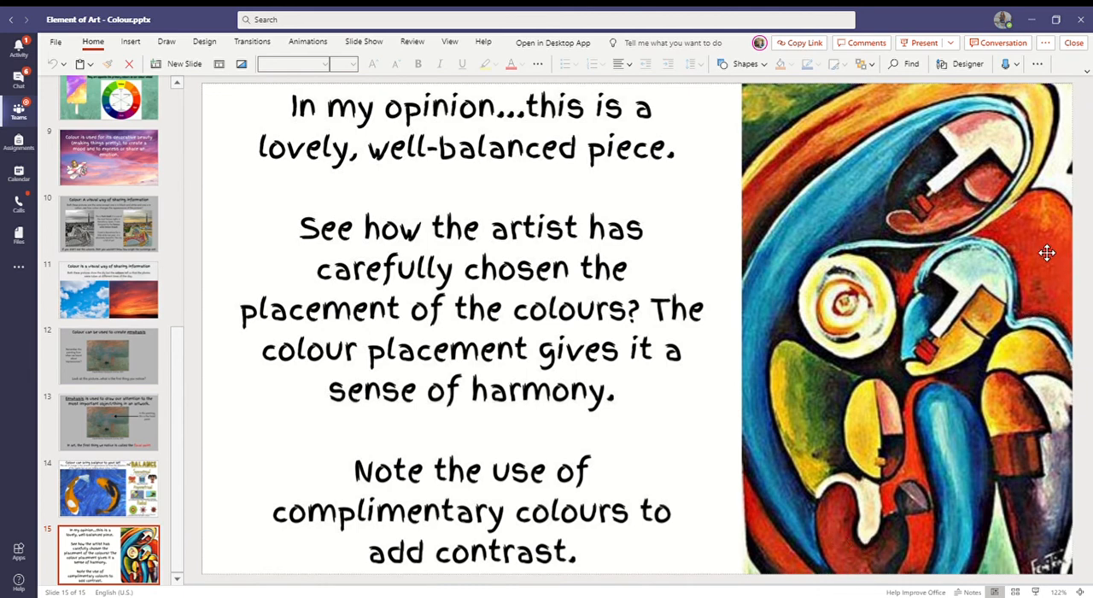
mouse_move(504, 256)
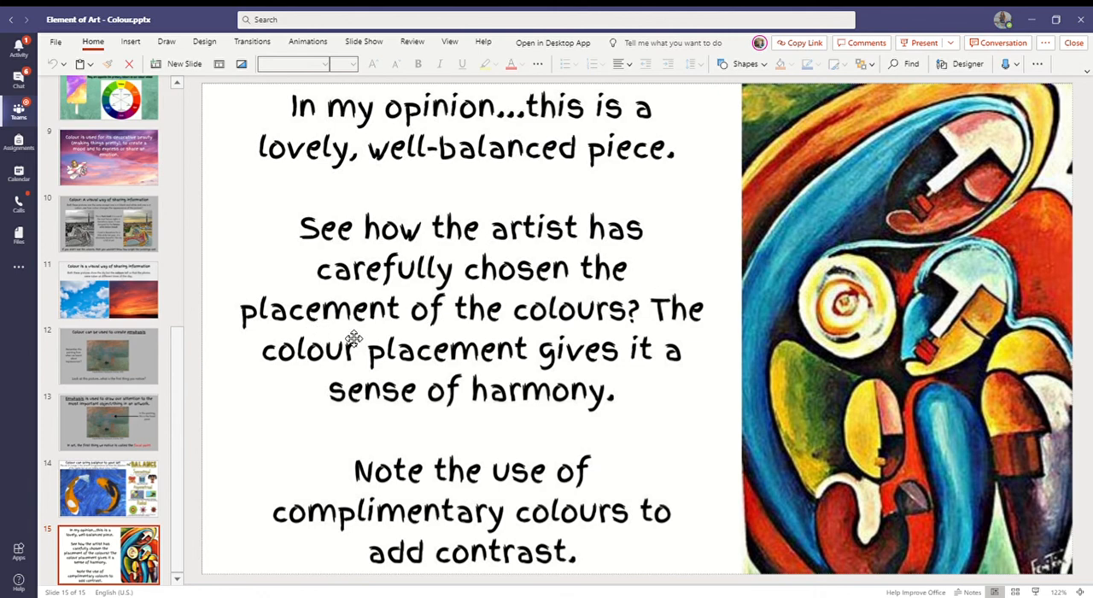
mouse_move(560, 364)
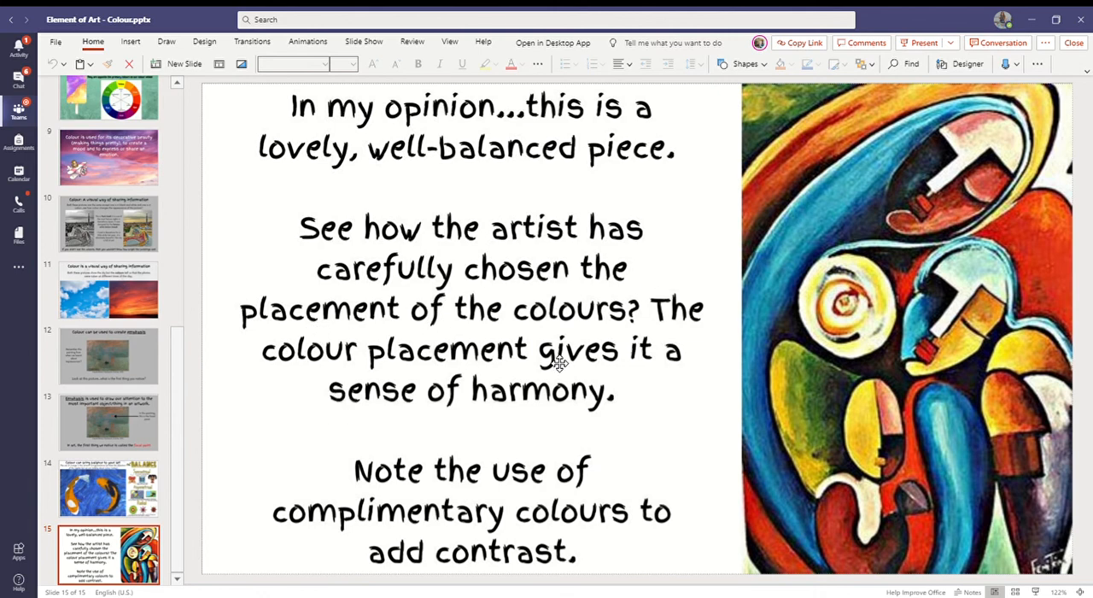
mouse_move(419, 451)
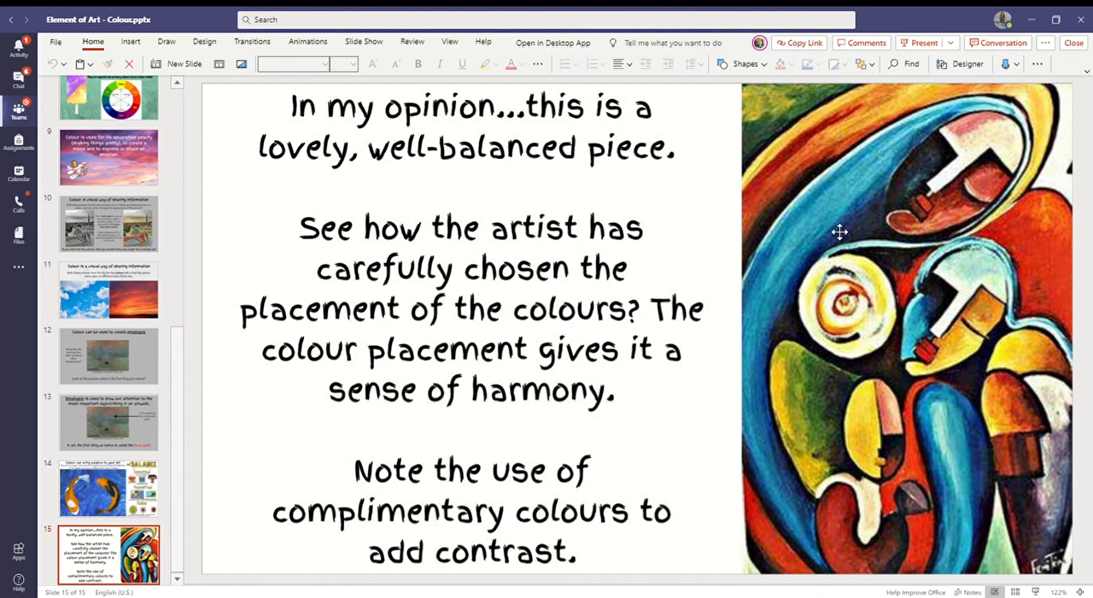
mouse_move(771, 255)
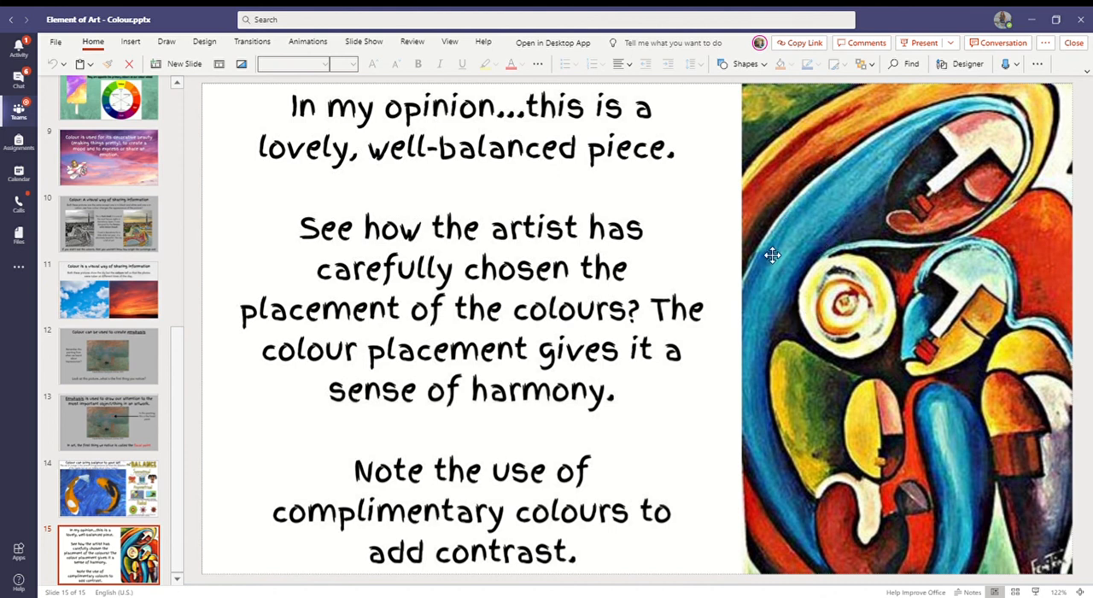
mouse_move(402, 447)
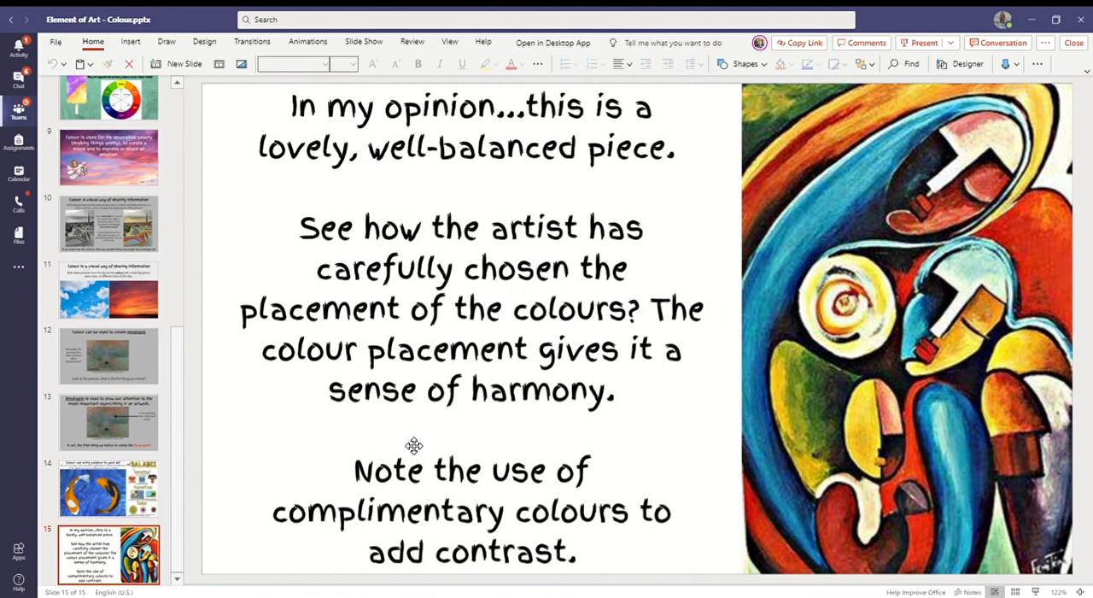
mouse_move(1032, 214)
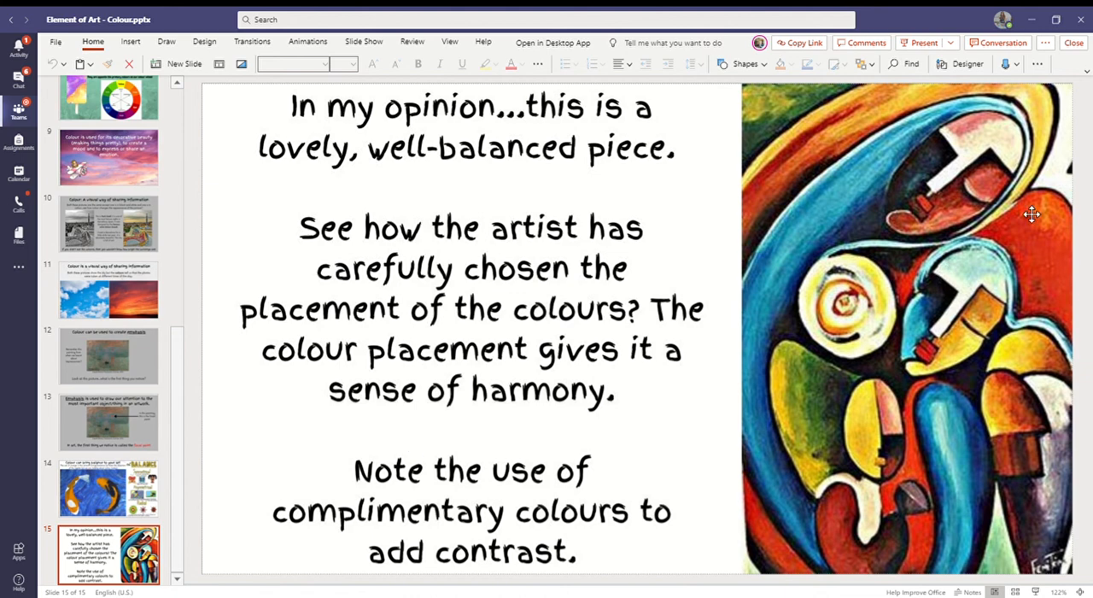